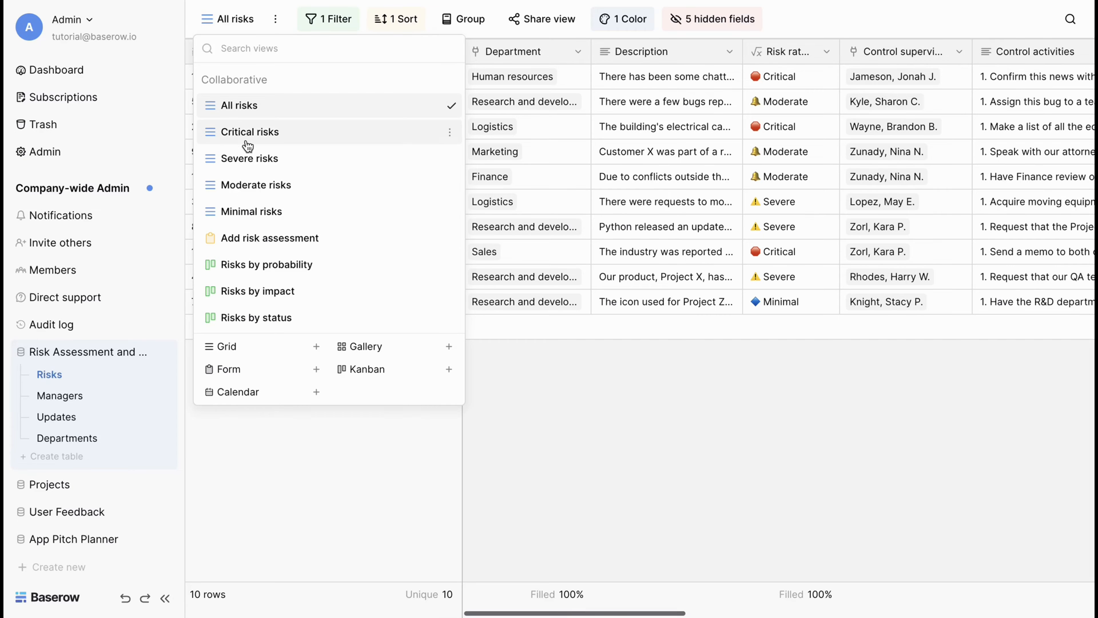
Step: Browse the Critical risks and Severe risks views of the Risks table
left_click(250, 132)
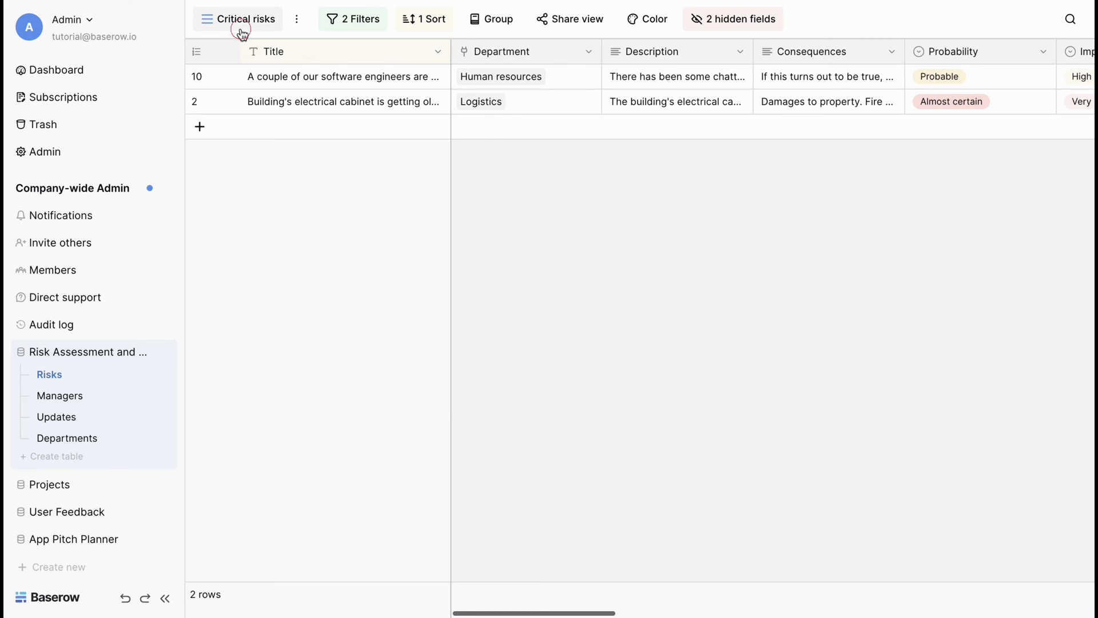
left_click(246, 18)
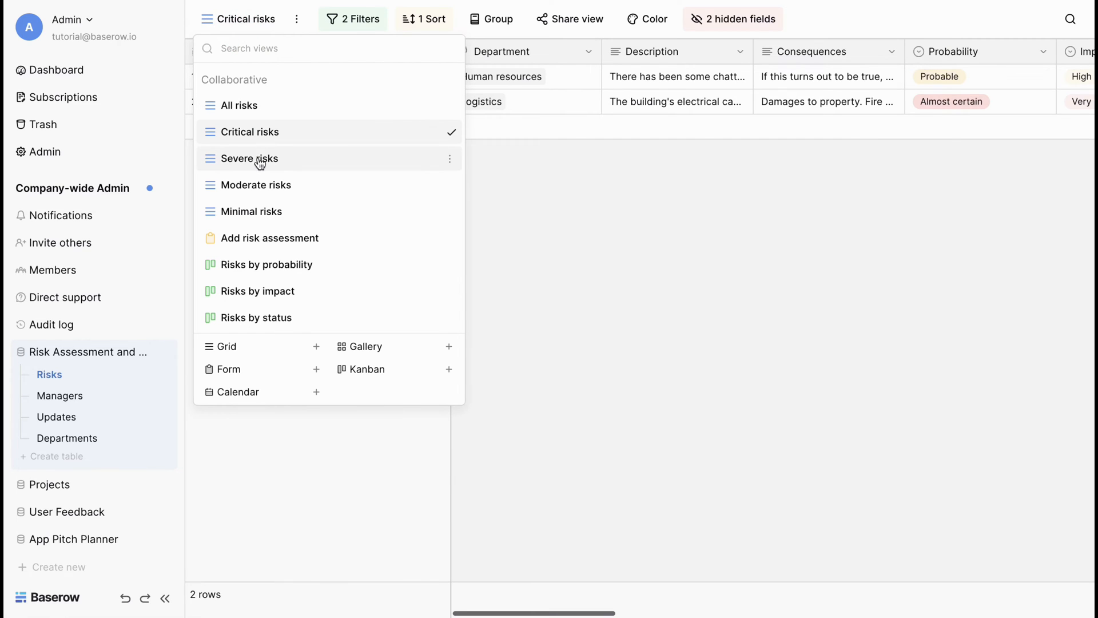
left_click(249, 159)
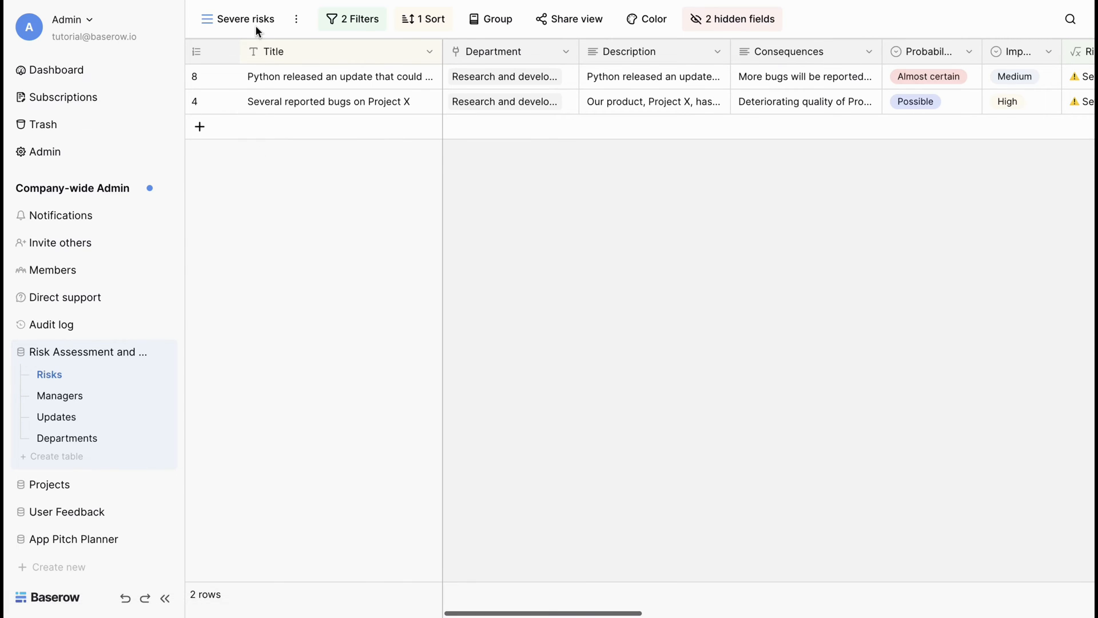
left_click(246, 18)
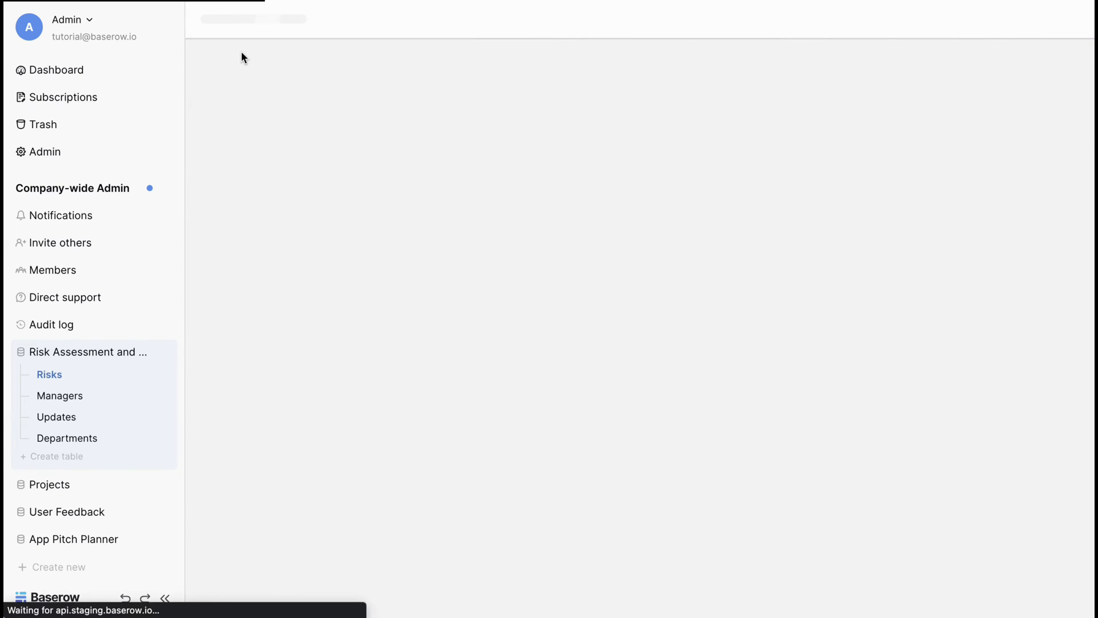
Step: Browse the Moderate risks and Minimal risks views, ending on Minimal risks
left_click(244, 19)
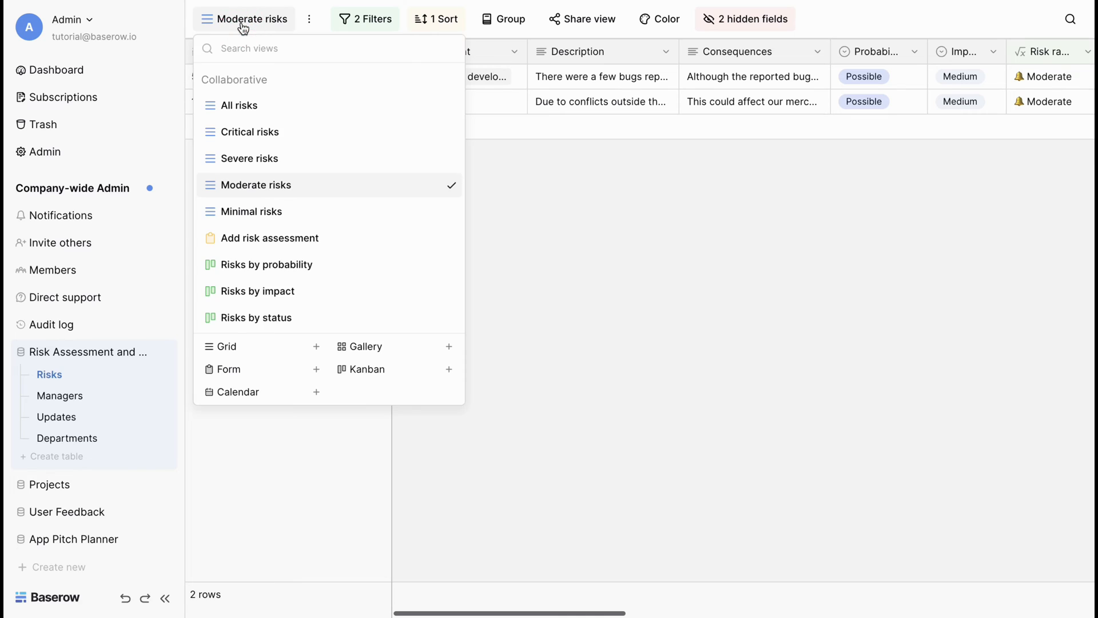
left_click(251, 211)
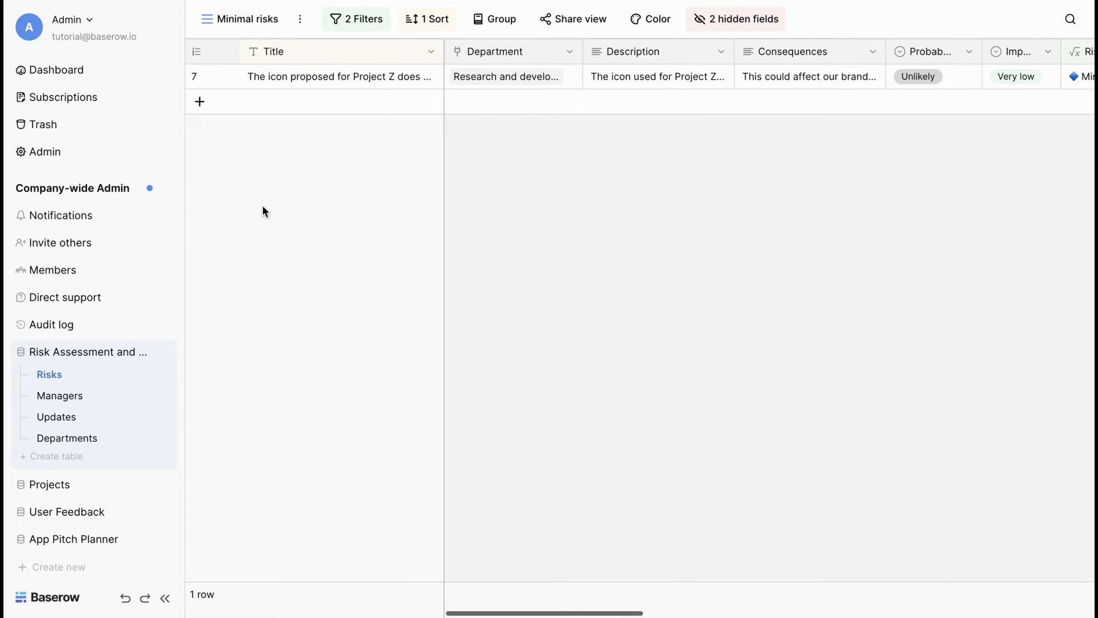
left_click(246, 19)
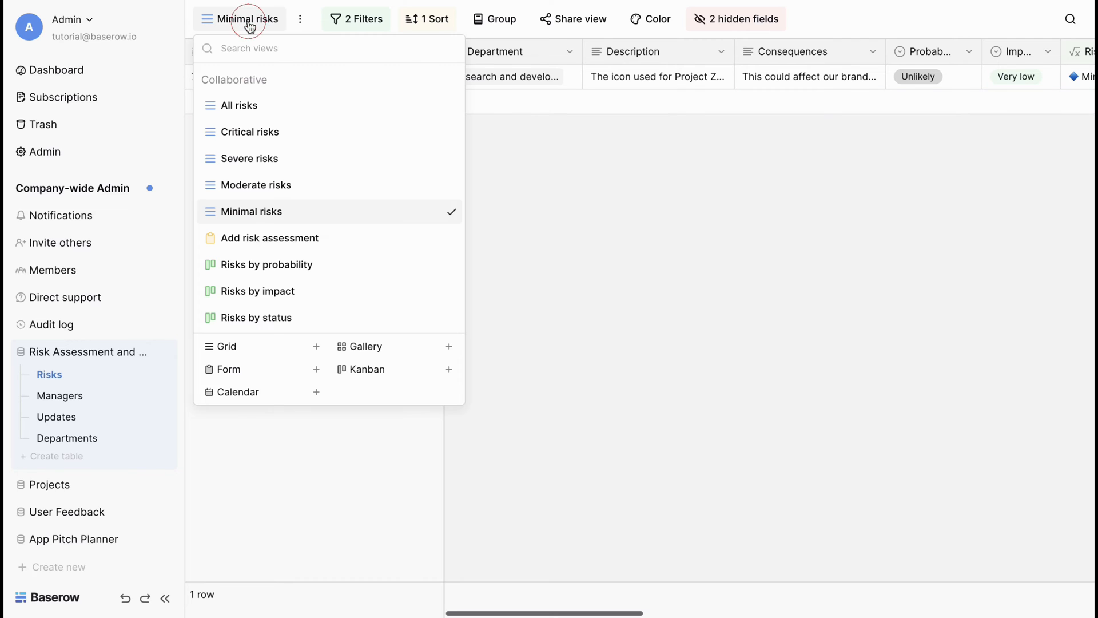
Step: Add a collaborative grid view named 'Success Rate' listing all ten risks
left_click(315, 347)
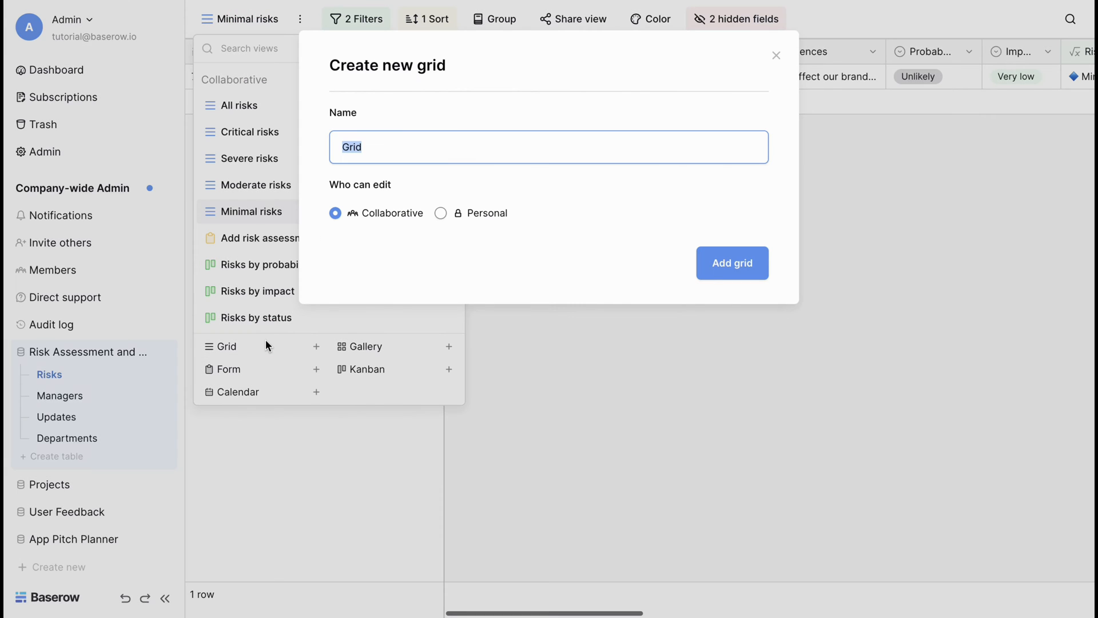
type("Succe")
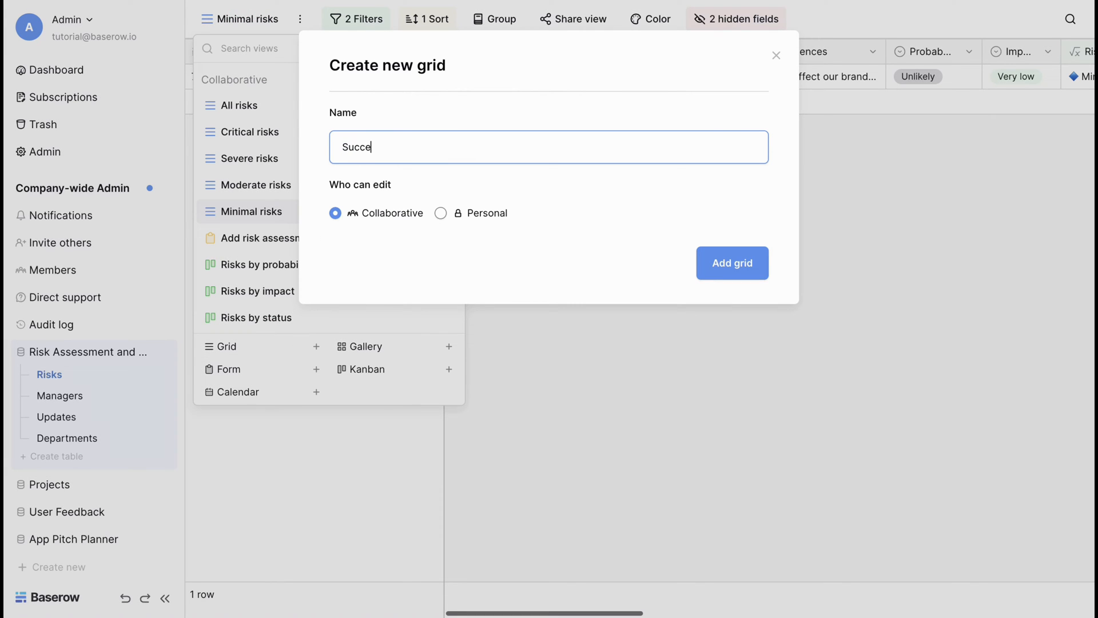
type("ss Rate")
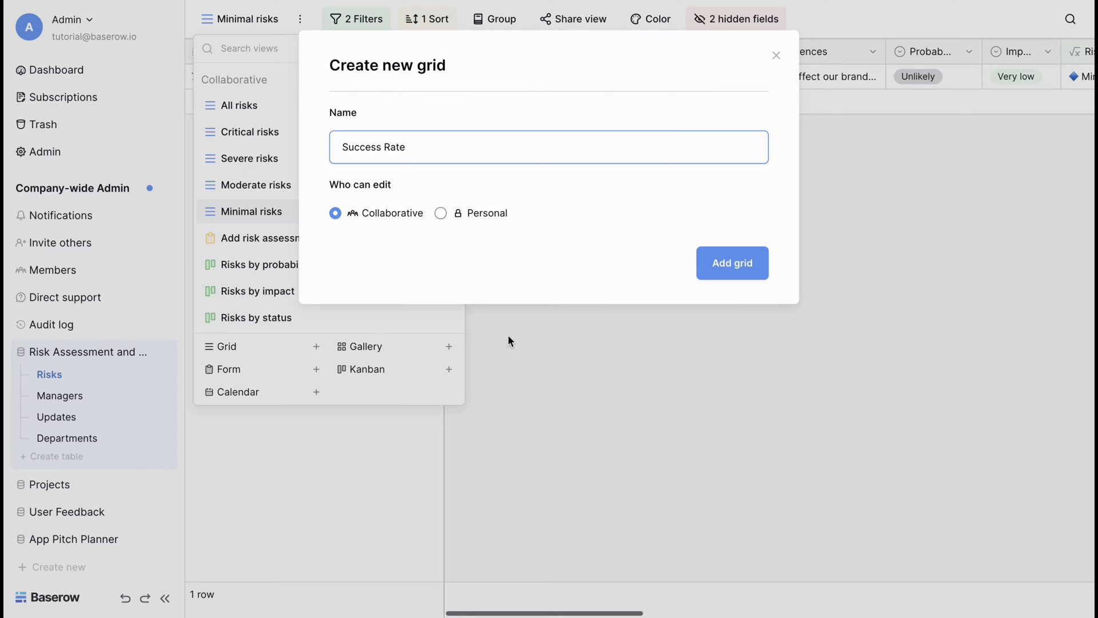
left_click(733, 263)
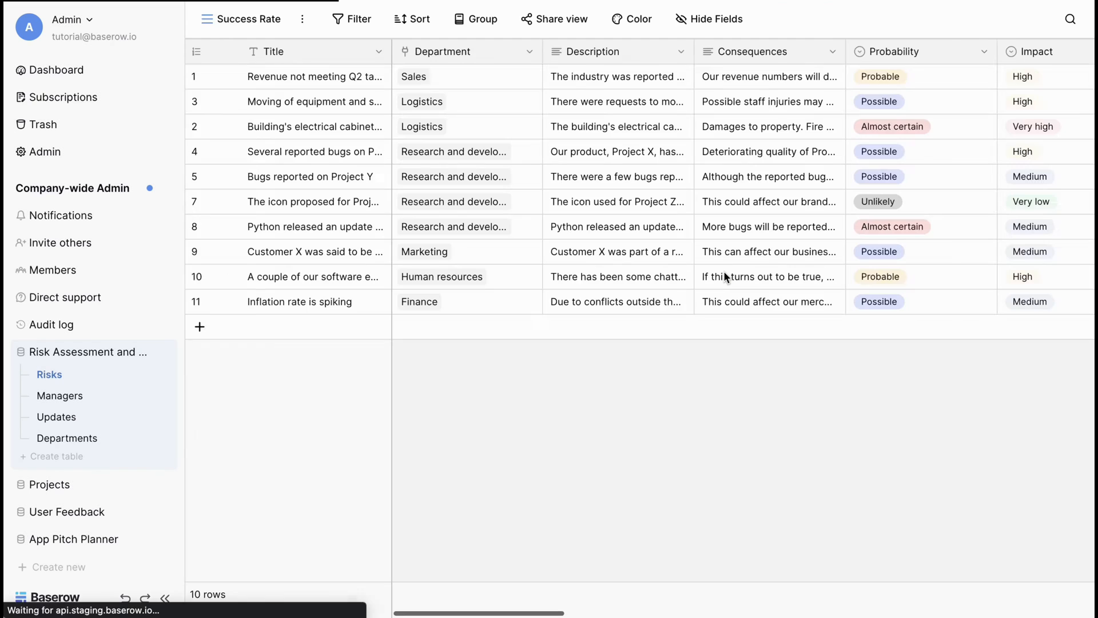
Step: Filter Success Rate to Expected success higher than 80, leaving eight rows
left_click(351, 19)
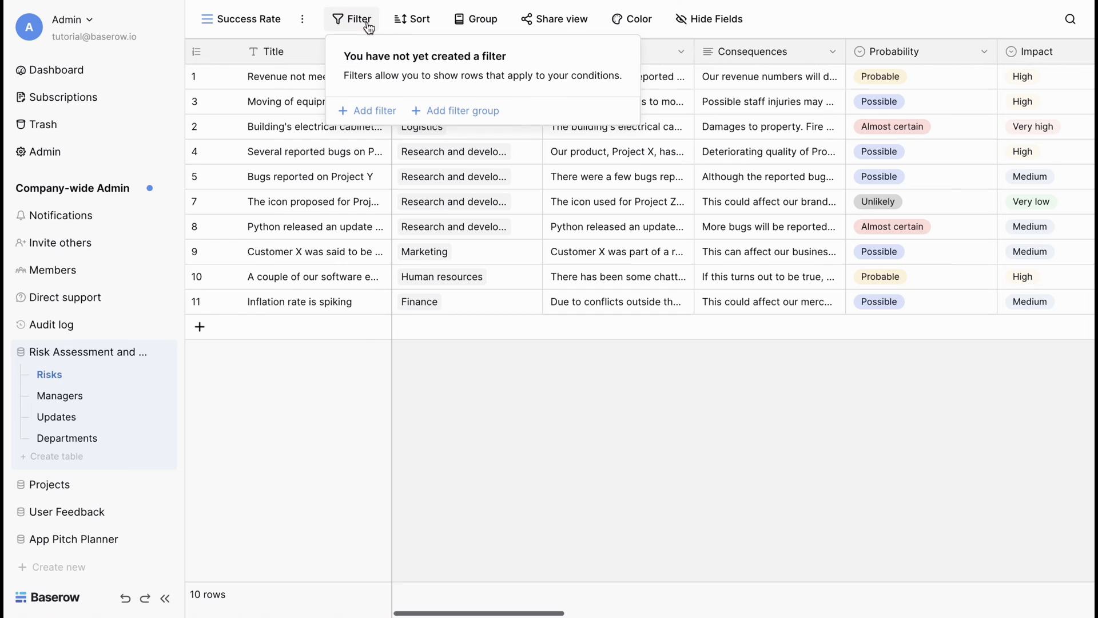
left_click(366, 110)
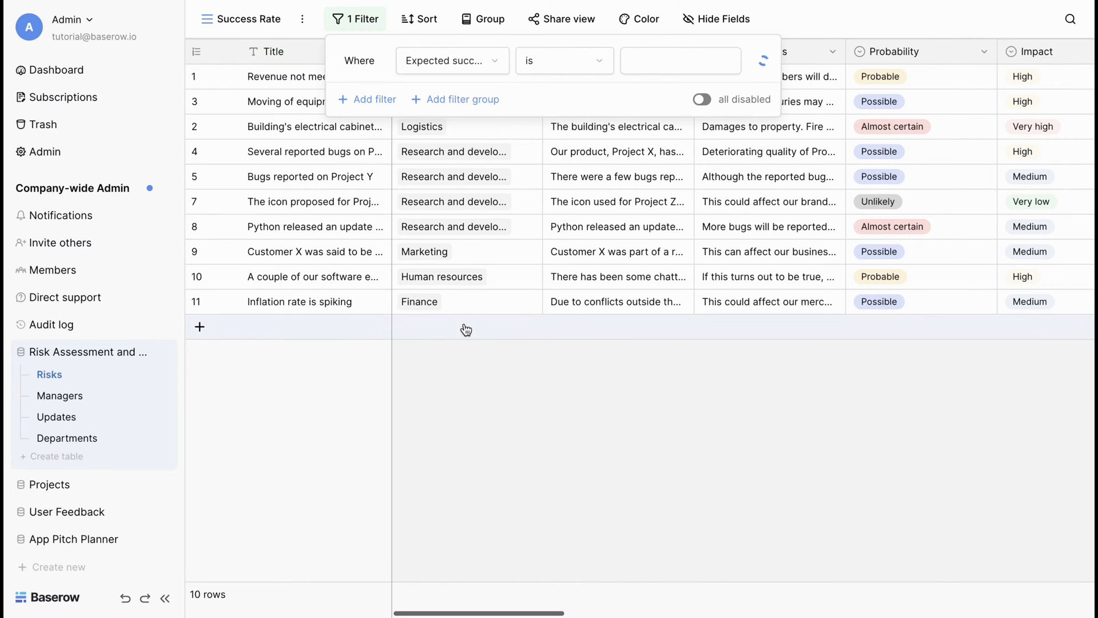
left_click(561, 60)
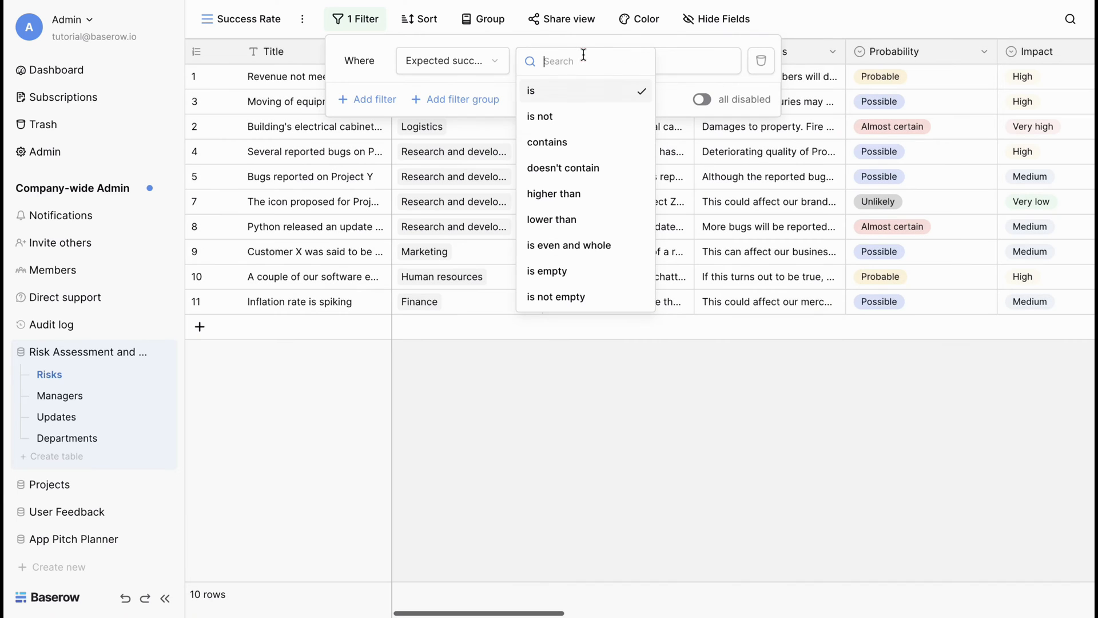
left_click(553, 194)
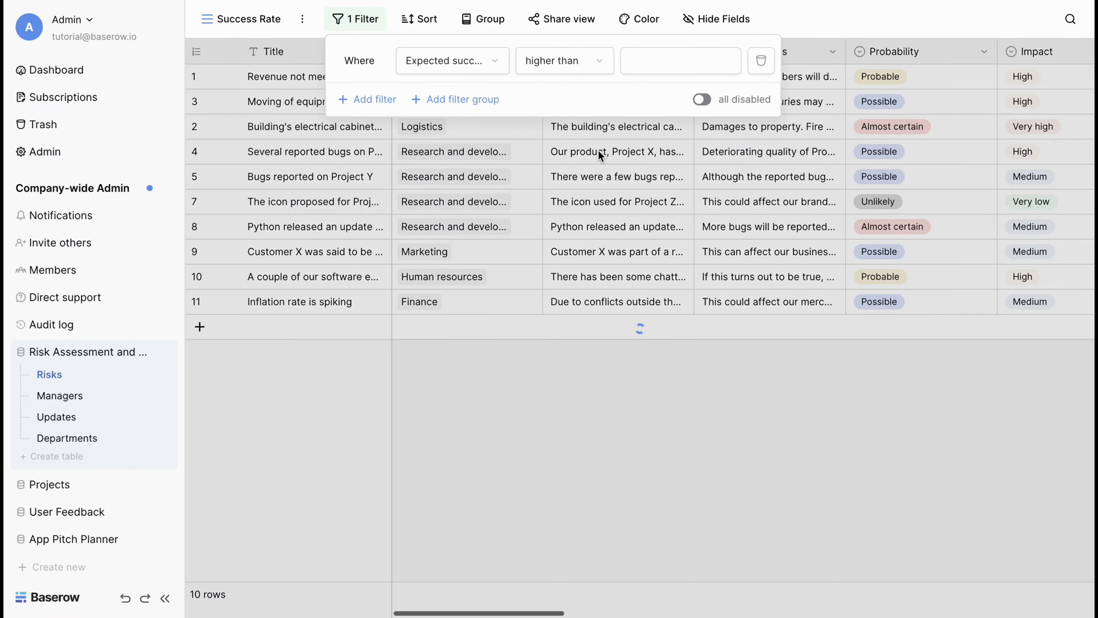
type("80")
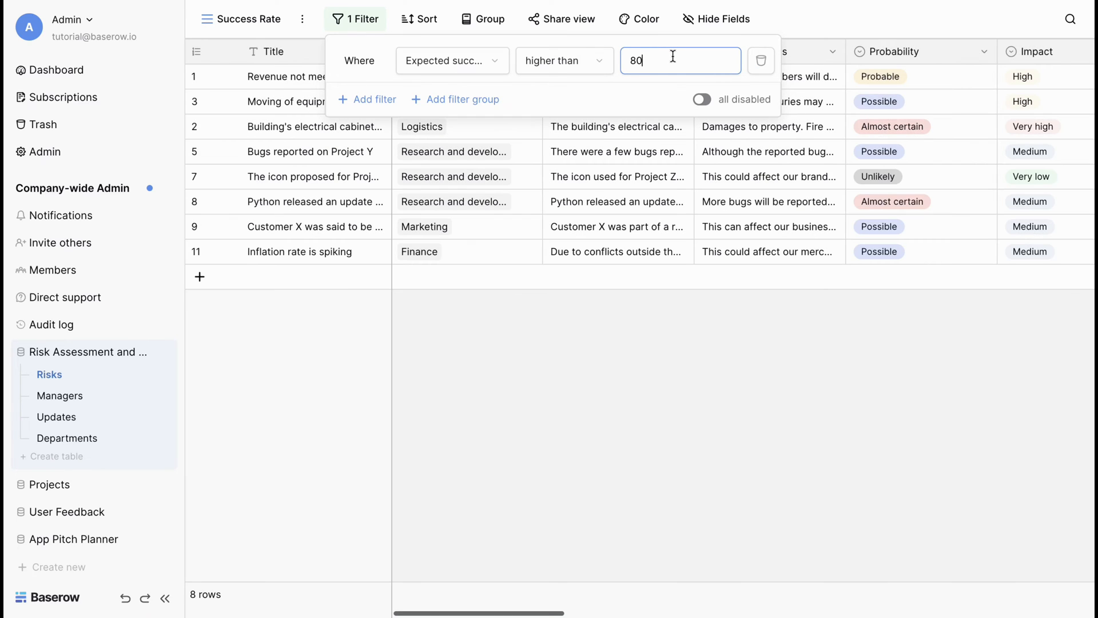
mouse_move(462, 323)
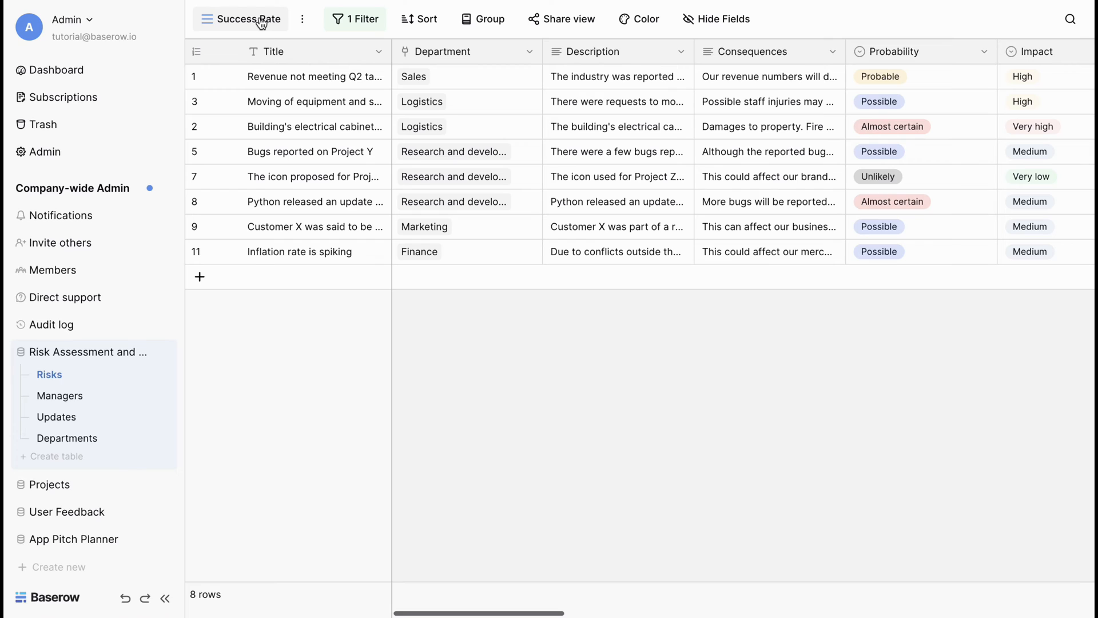
Step: Switch to the Risks by impact kanban and scroll across its impact stacks
left_click(250, 18)
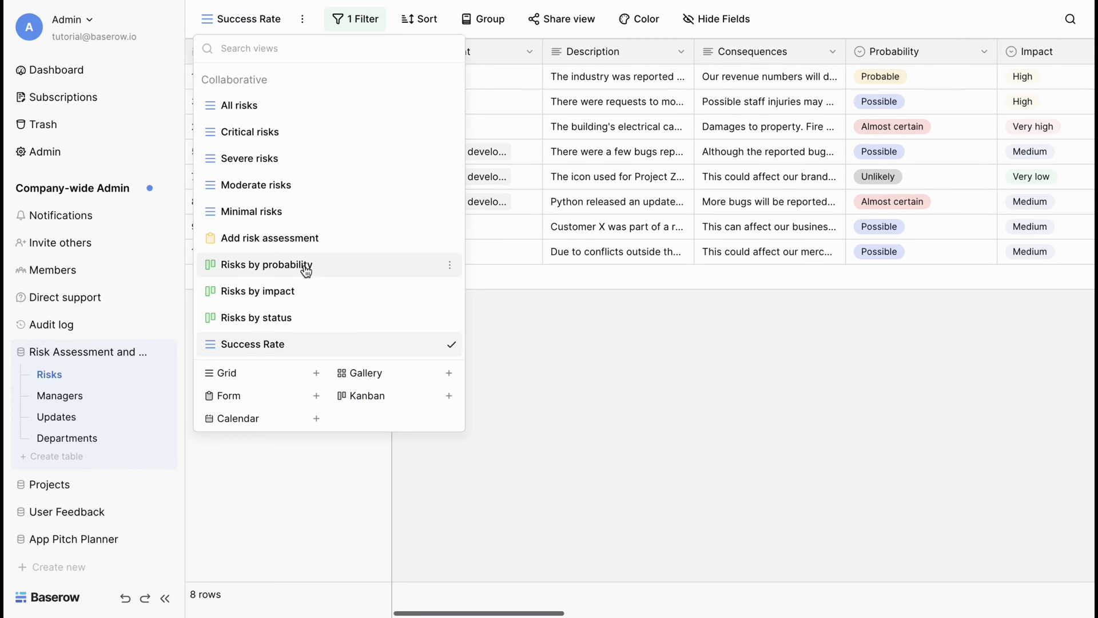
mouse_move(306, 291)
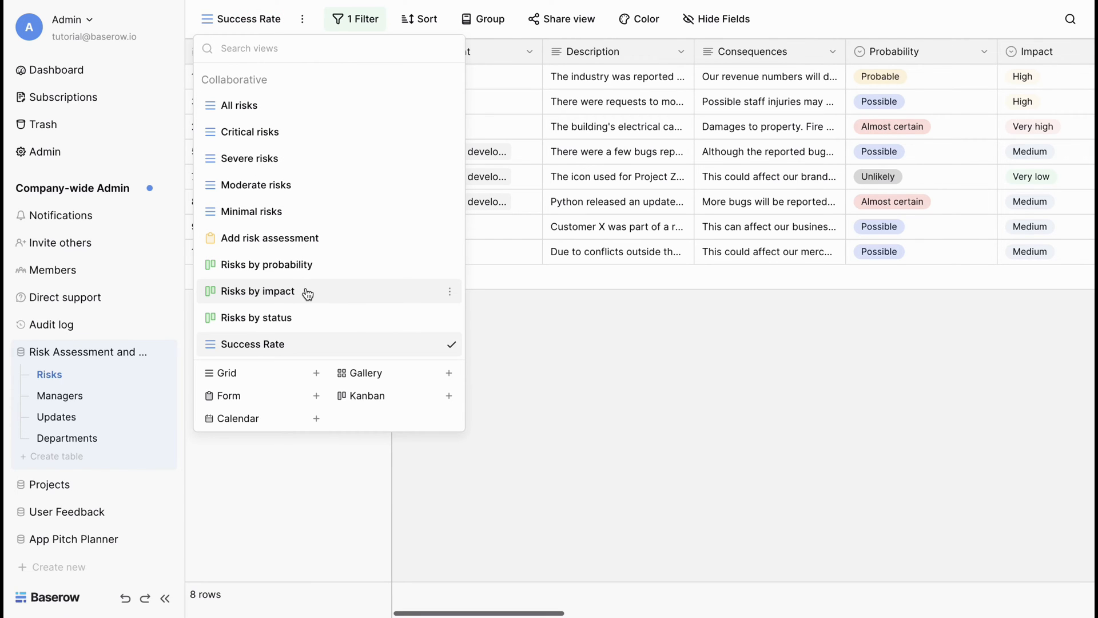
left_click(257, 292)
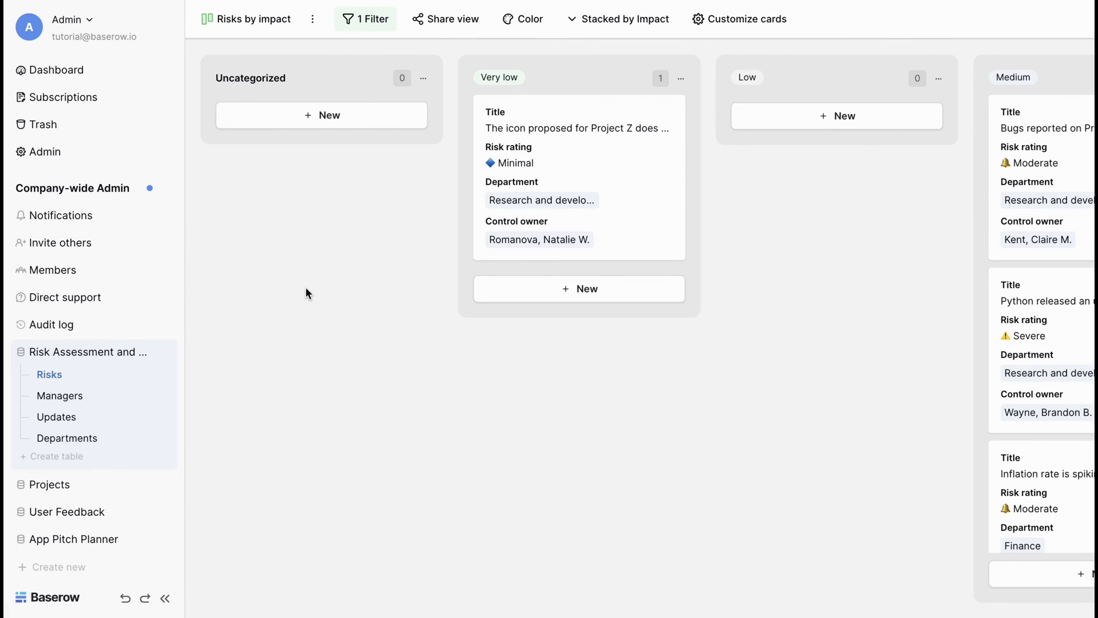
scroll("right", 3)
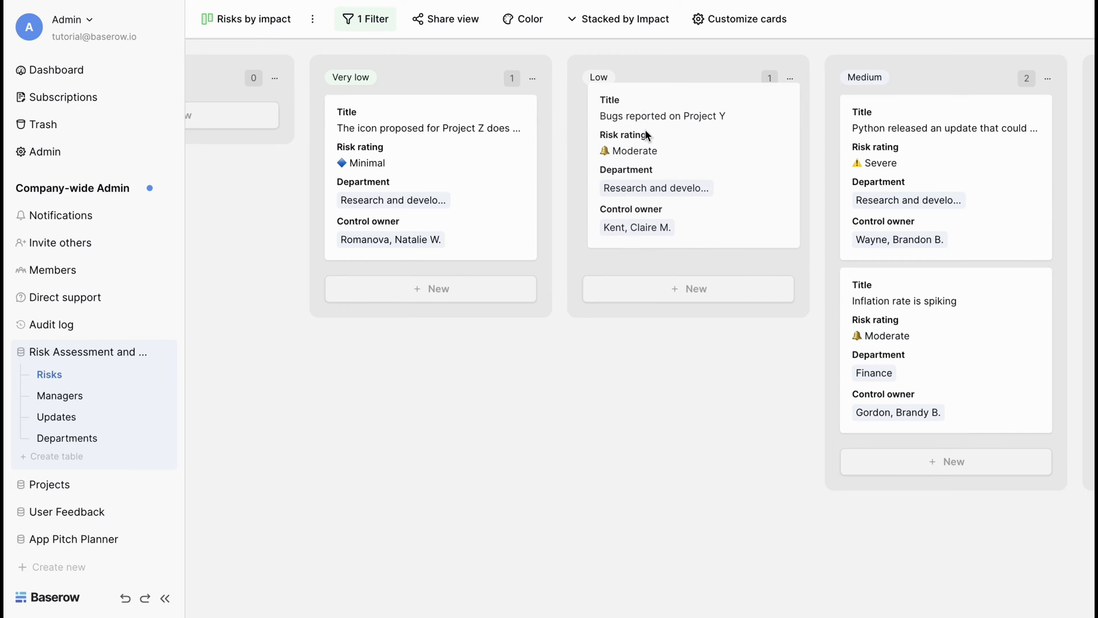
scroll("right", 3)
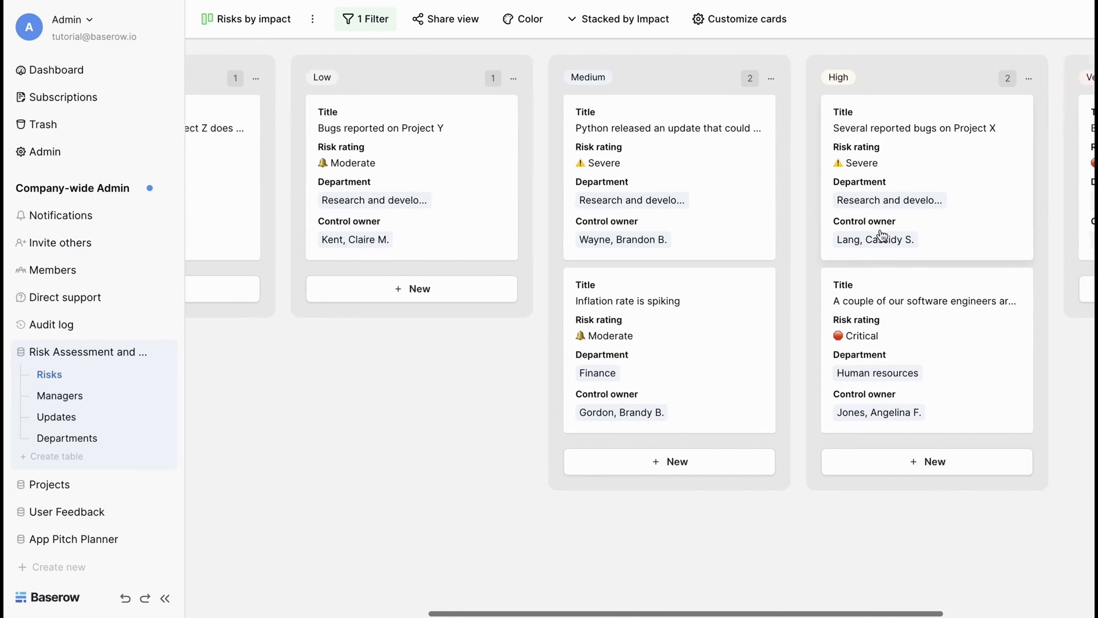
scroll("right", 3)
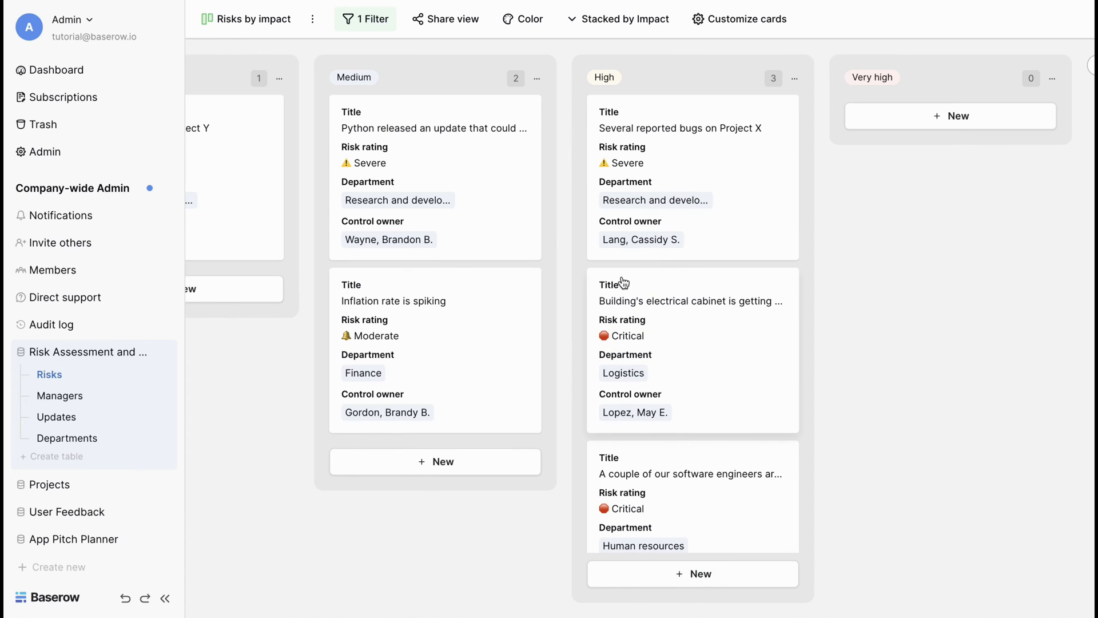
scroll("left", 3)
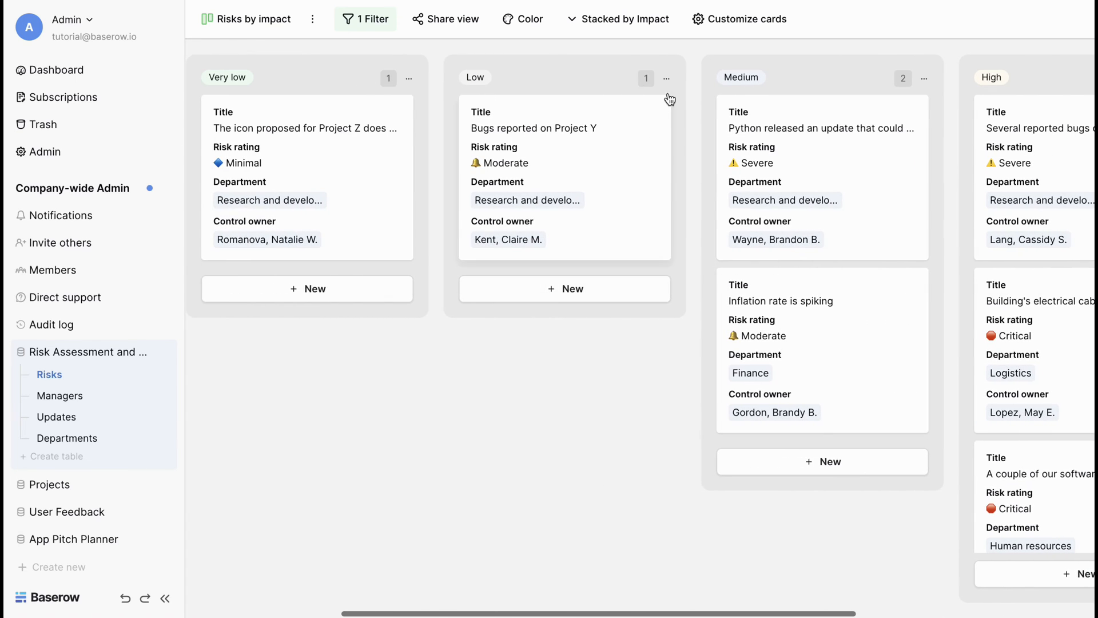
Step: Rename the impact board's Low stack to 'Low risk' and save it
left_click(665, 78)
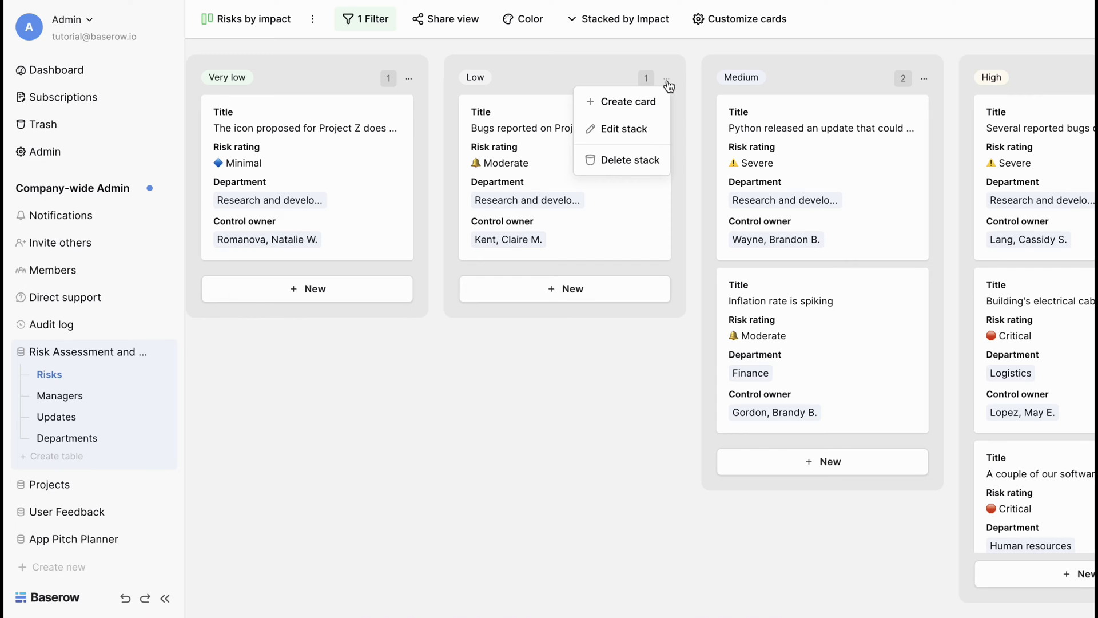
left_click(621, 129)
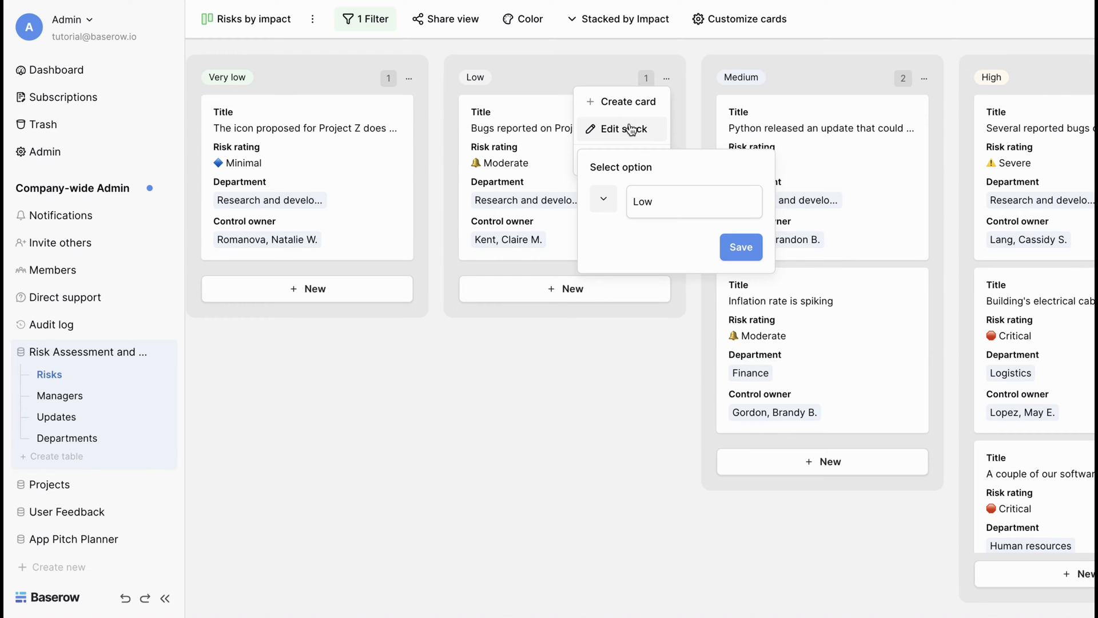
left_click(693, 202)
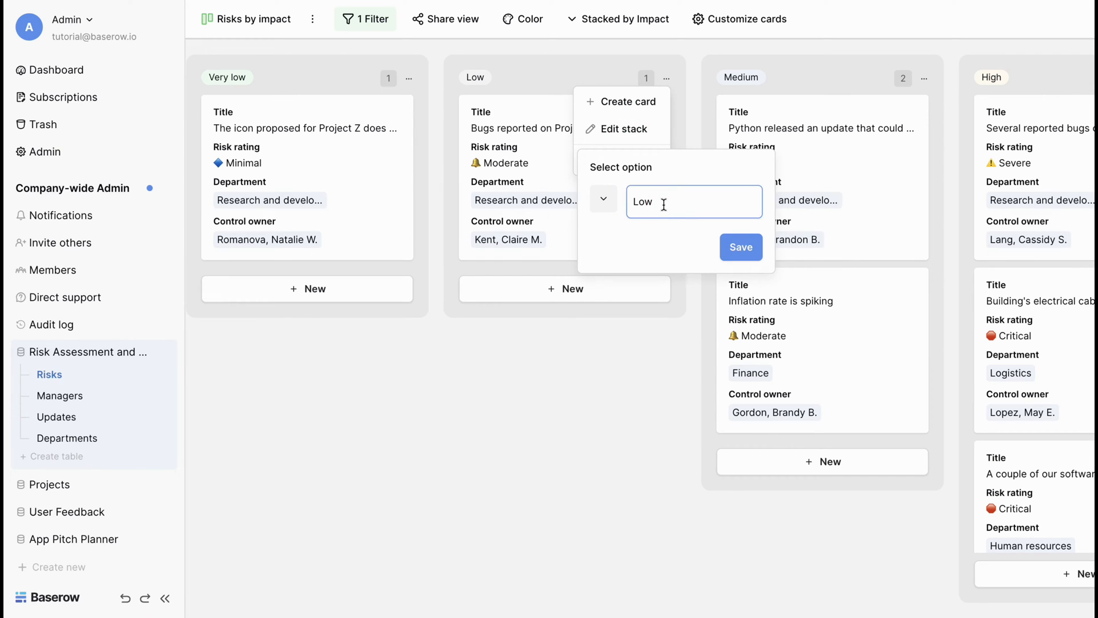
type("risk")
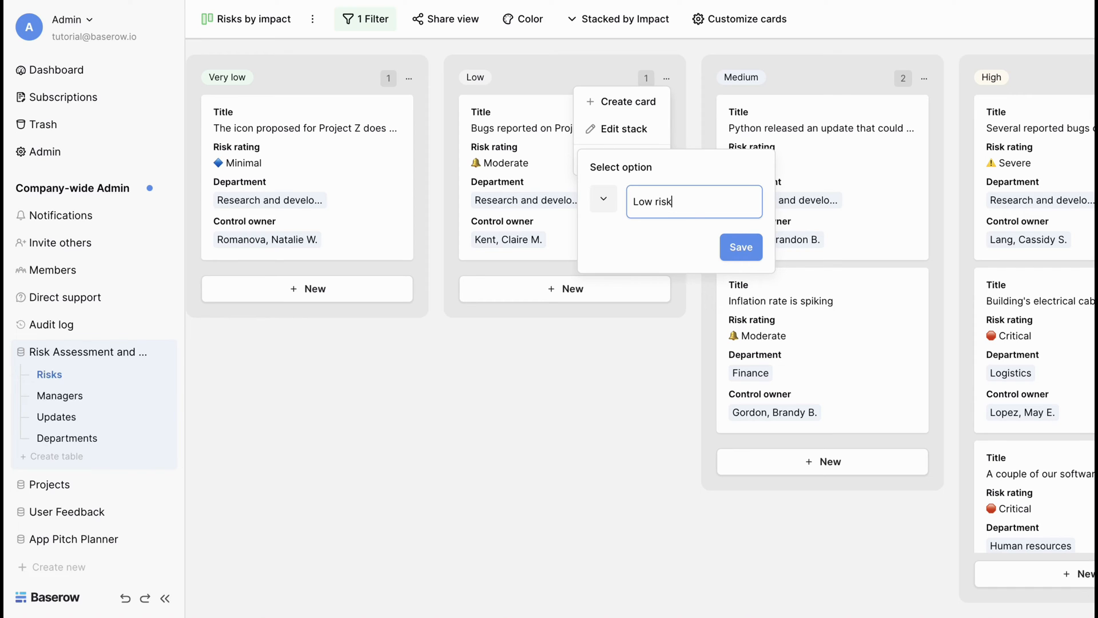
left_click(740, 247)
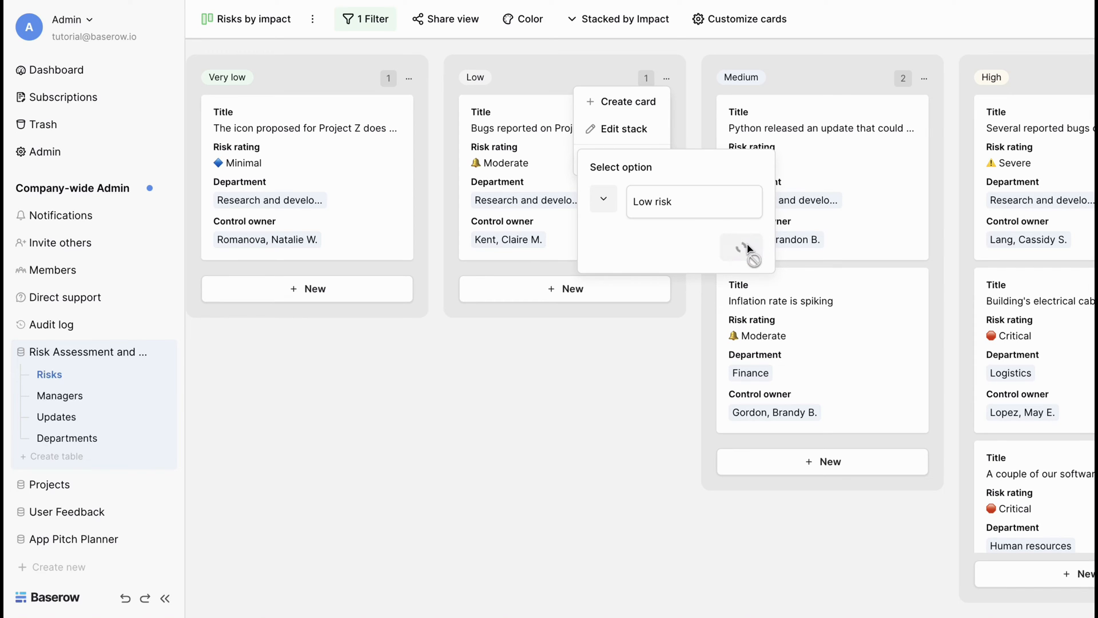
mouse_move(710, 286)
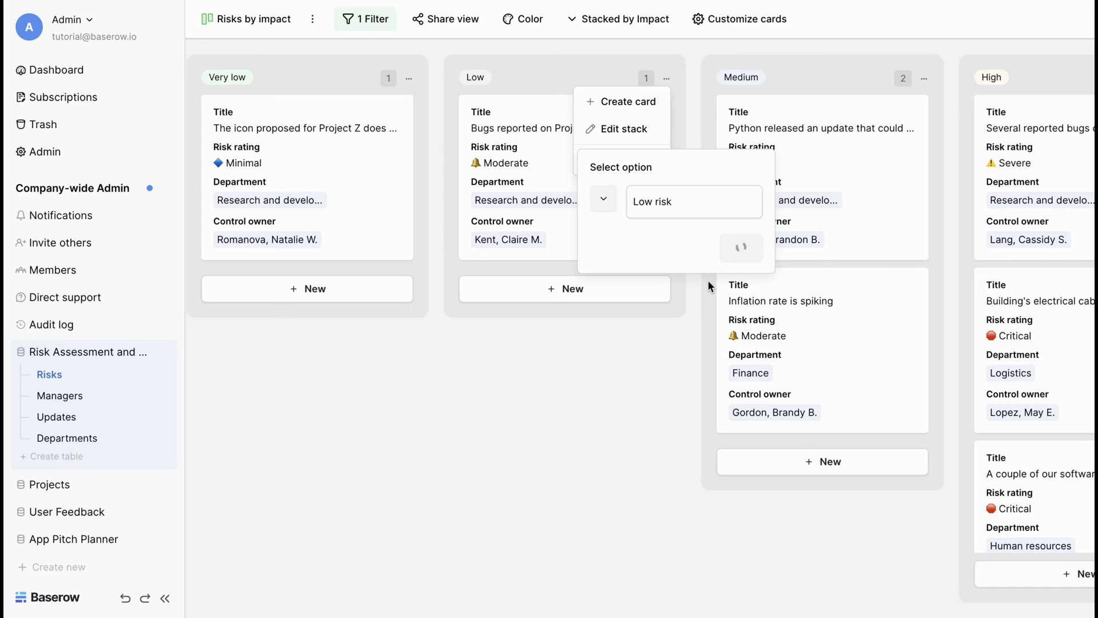
mouse_move(693, 370)
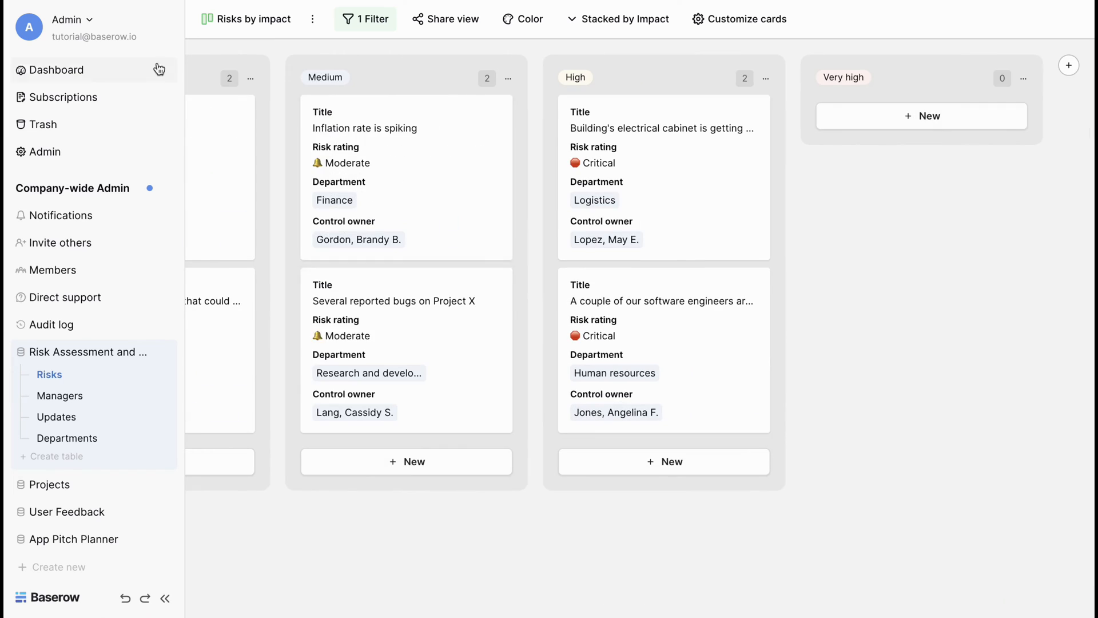
Step: In the Managers gallery, hide Email and Risk count on cards and show Is active
left_click(252, 19)
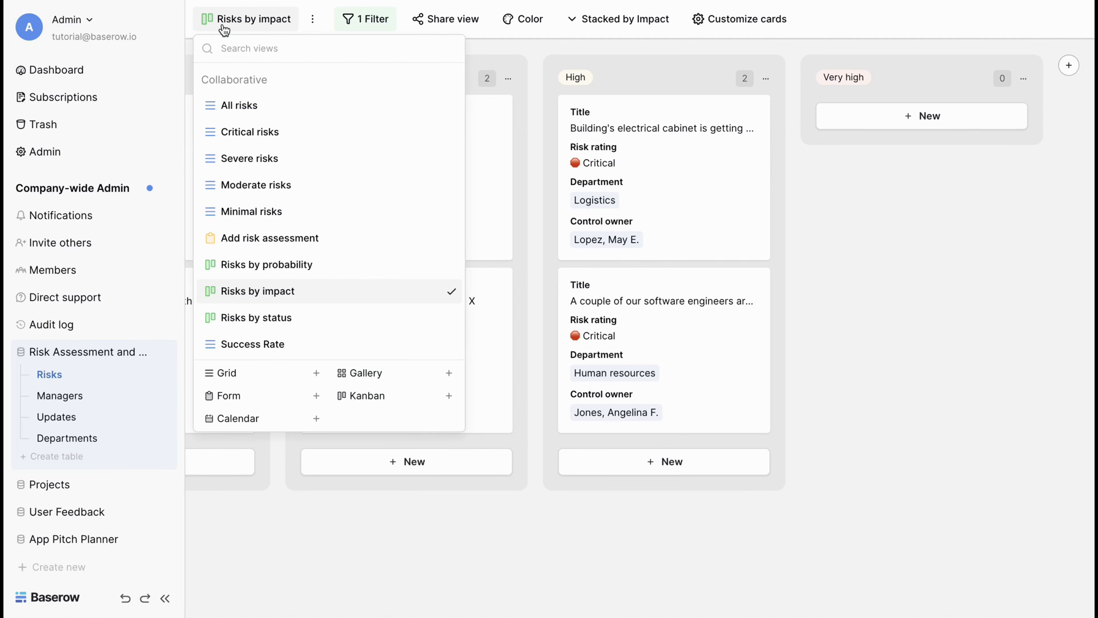
mouse_move(60, 397)
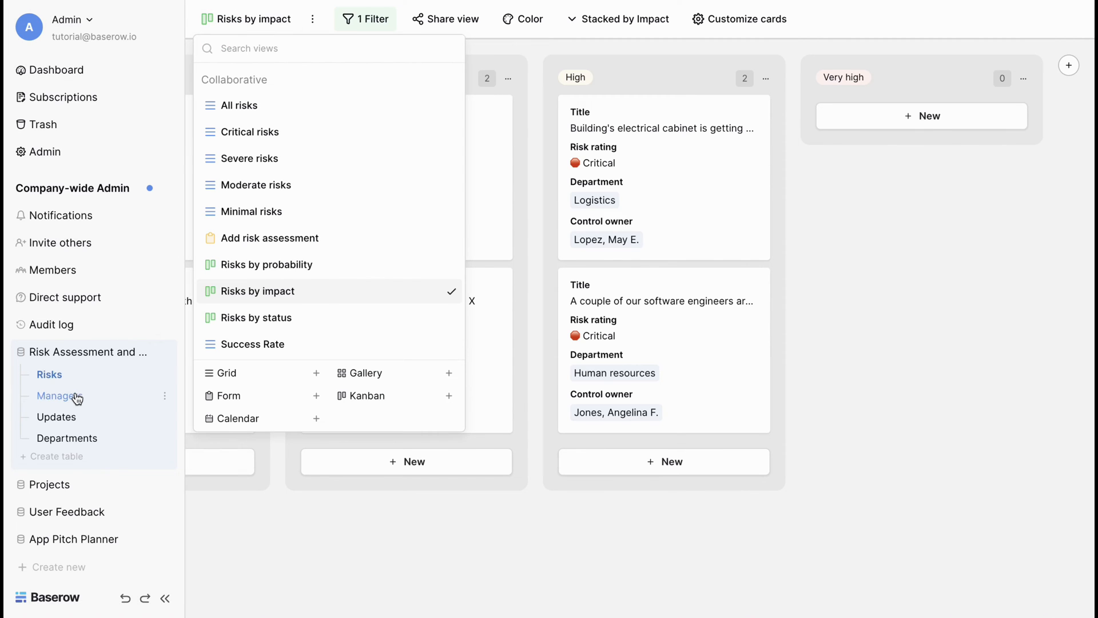
left_click(60, 396)
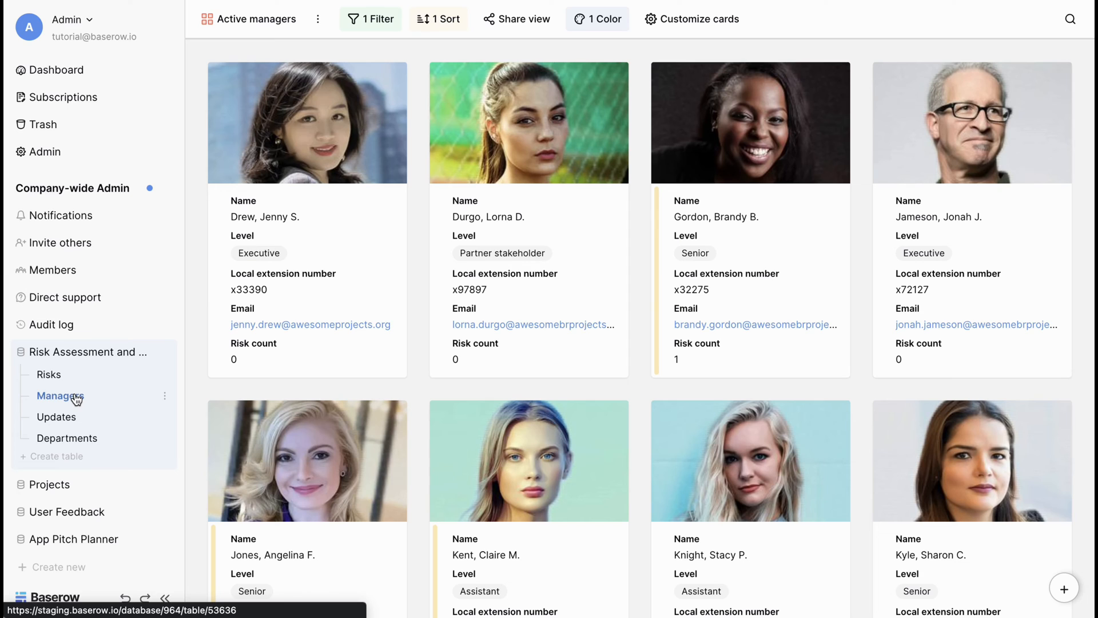
mouse_move(354, 156)
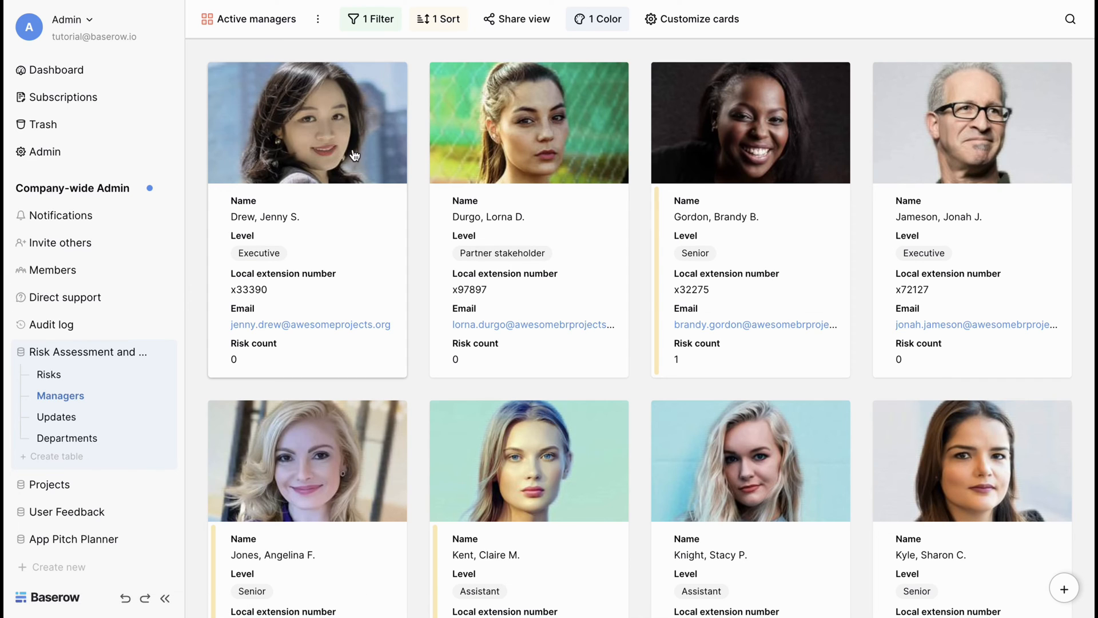
left_click(693, 18)
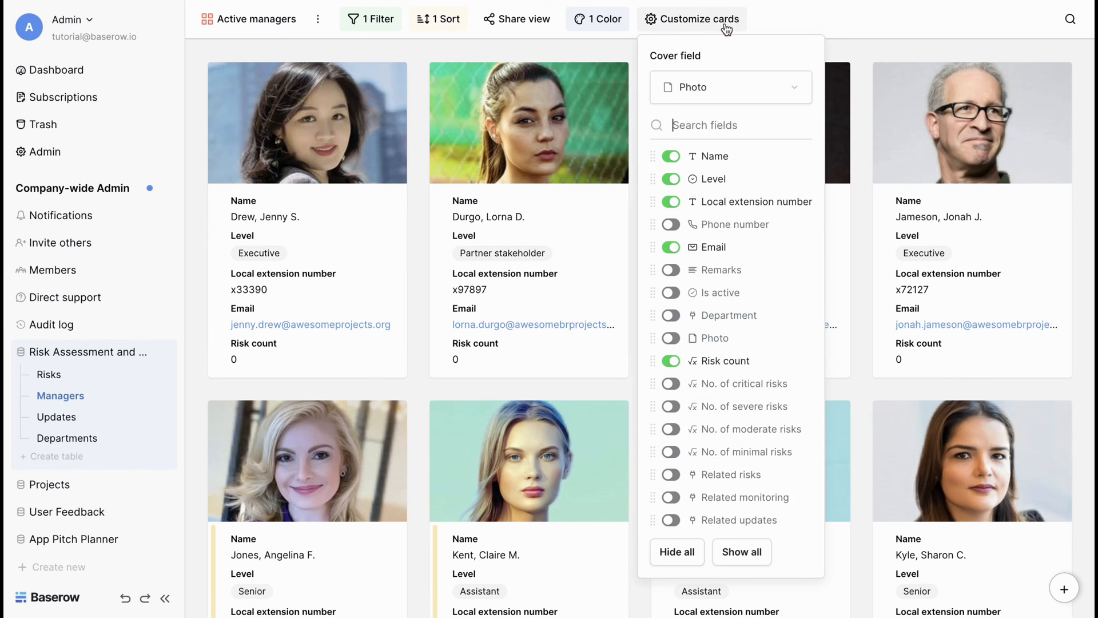
mouse_move(676, 293)
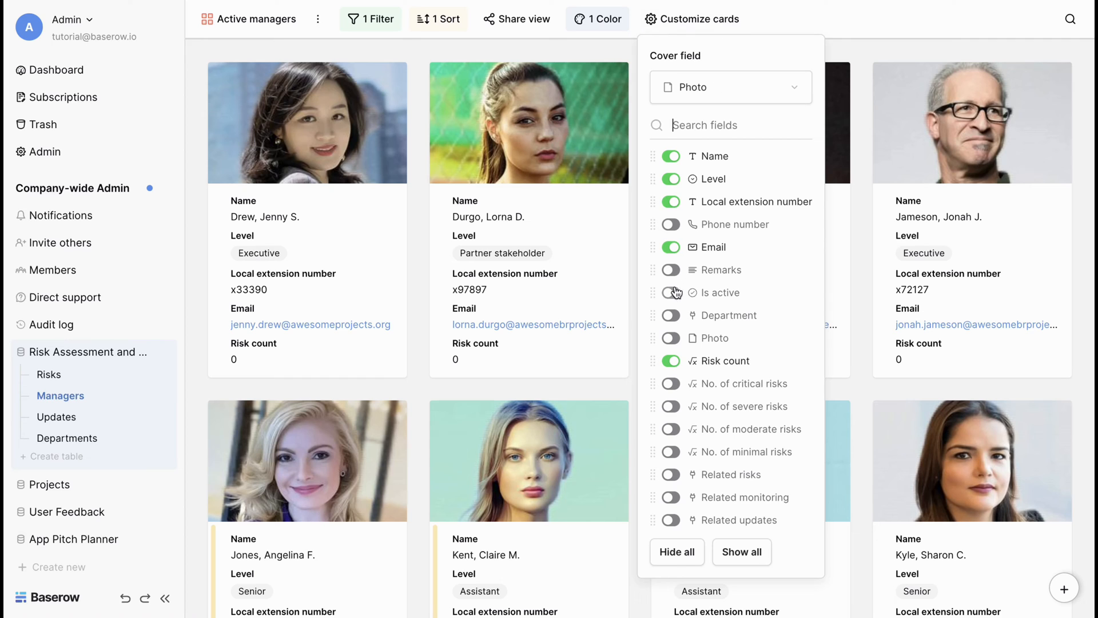
left_click(670, 247)
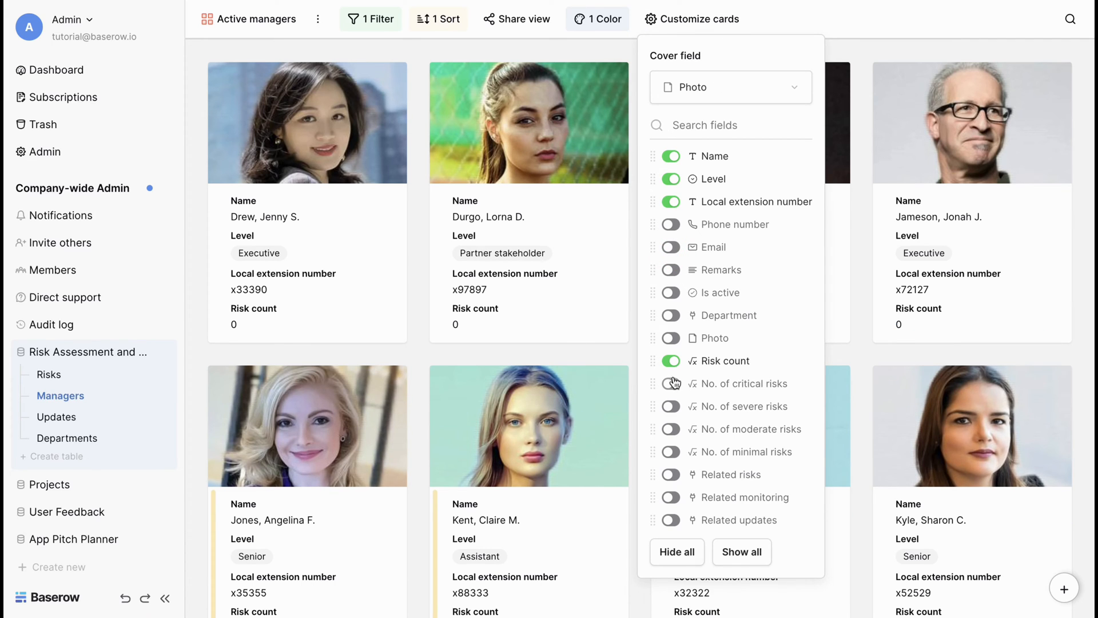
left_click(668, 361)
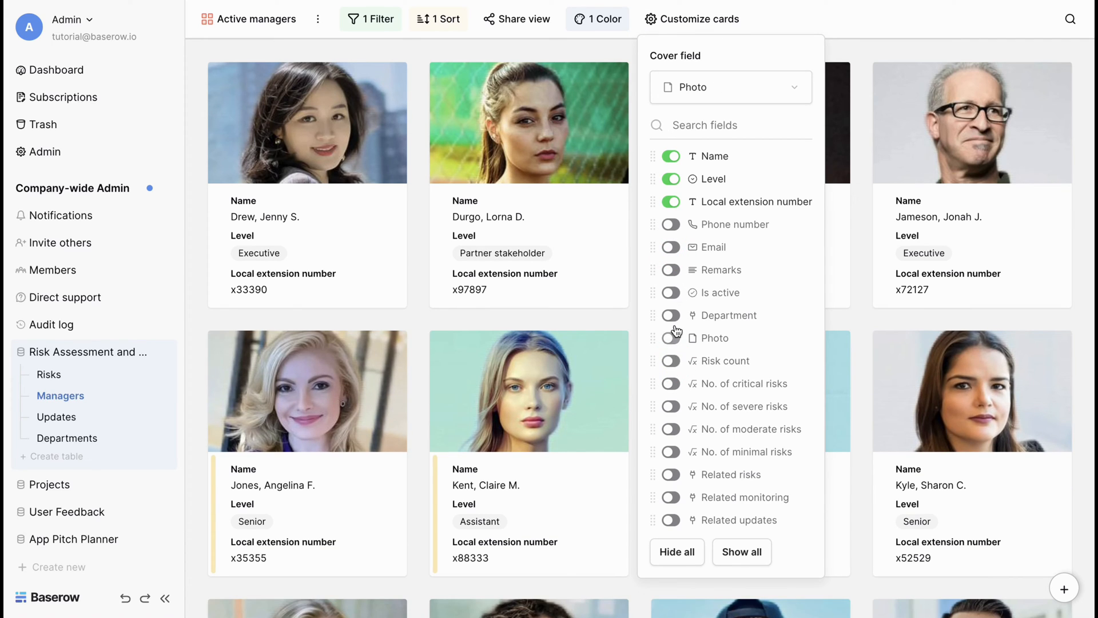
left_click(670, 292)
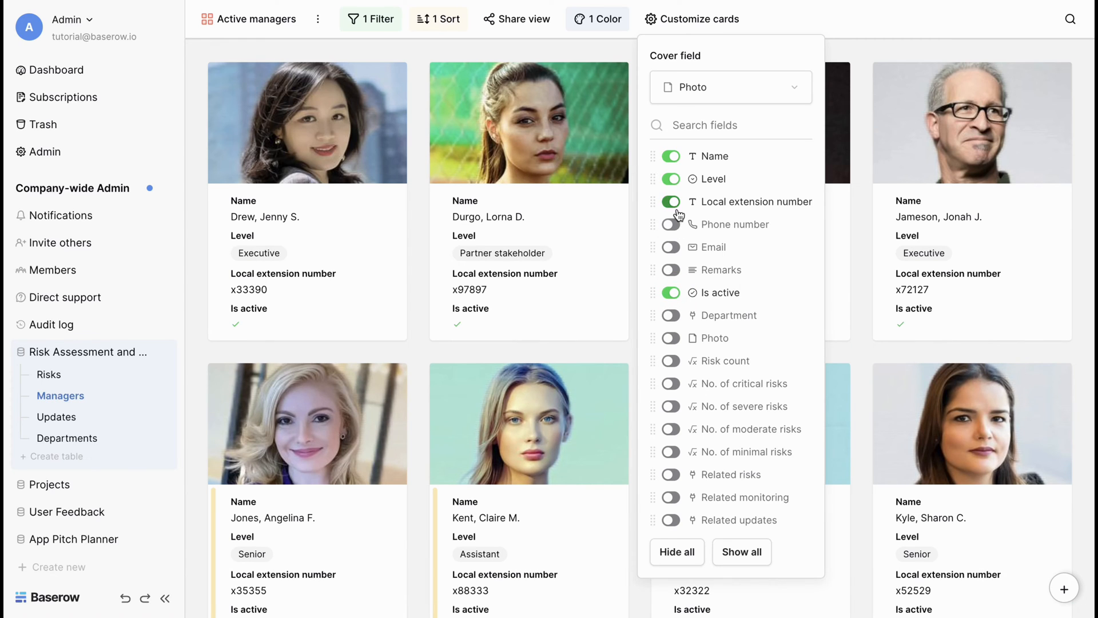
Step: Expand a manager's record to check its fields, then close it
left_click(668, 202)
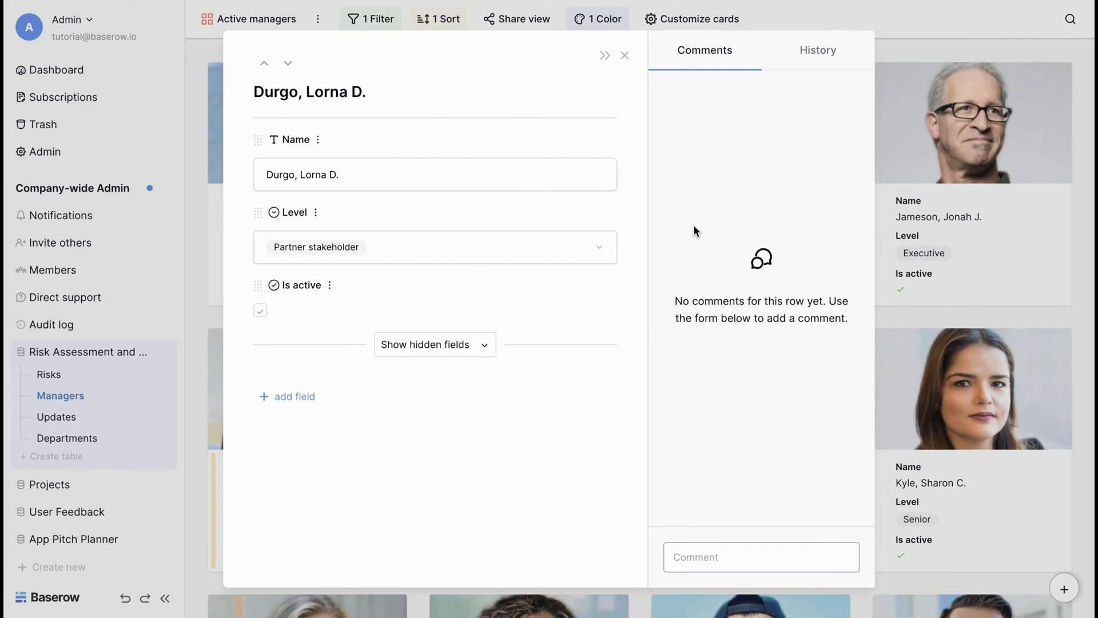
left_click(624, 55)
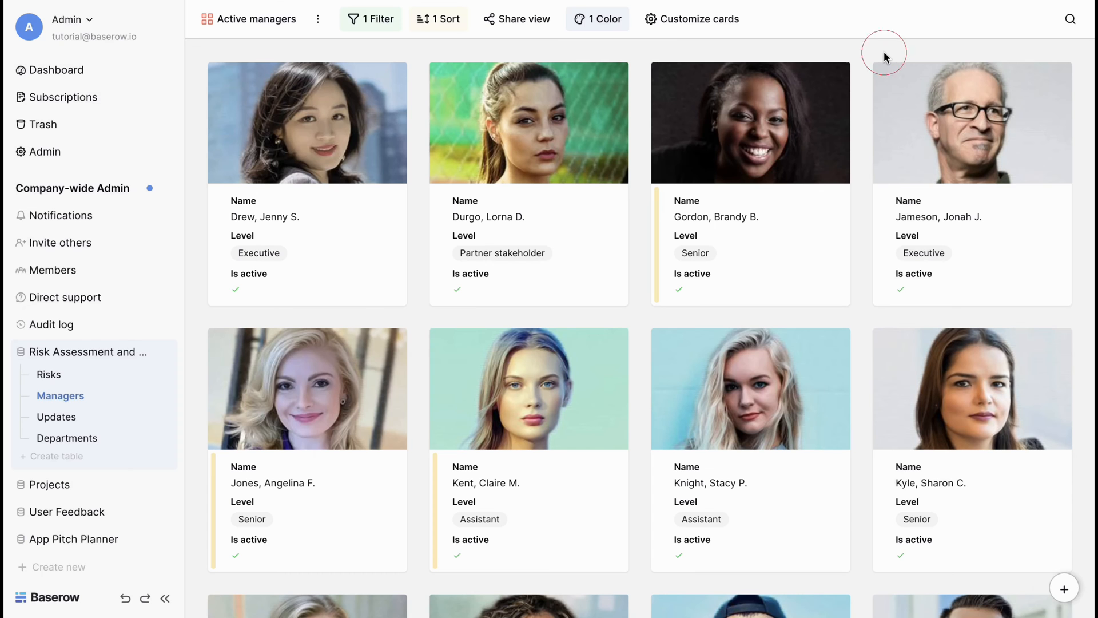
Step: Colour manager card backgrounds by Level and sort the gallery by Name Z to A
left_click(597, 19)
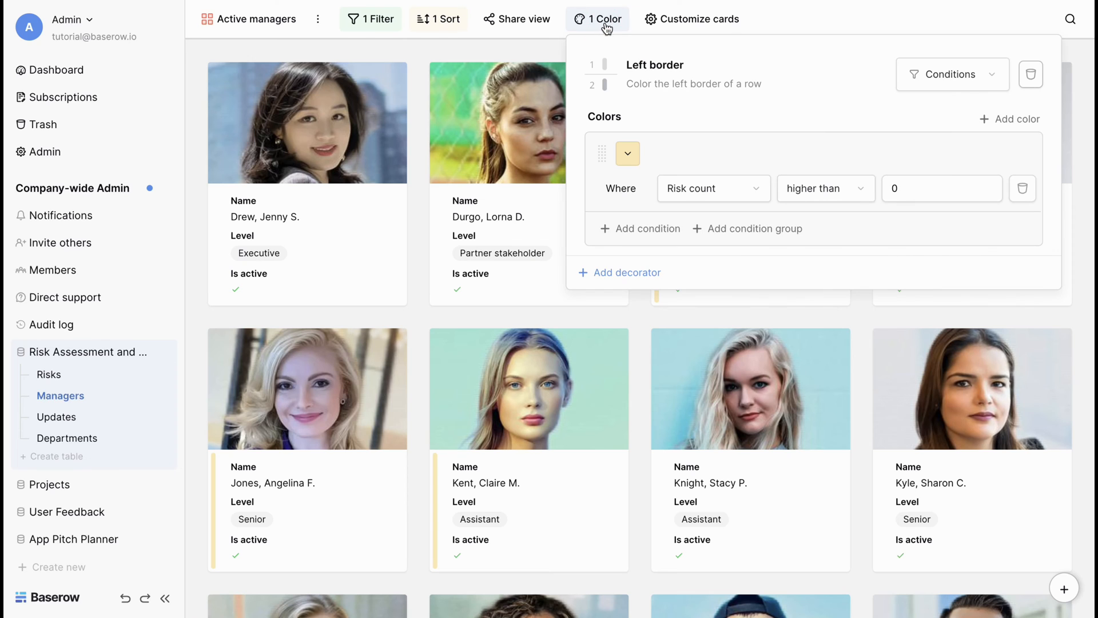
left_click(627, 272)
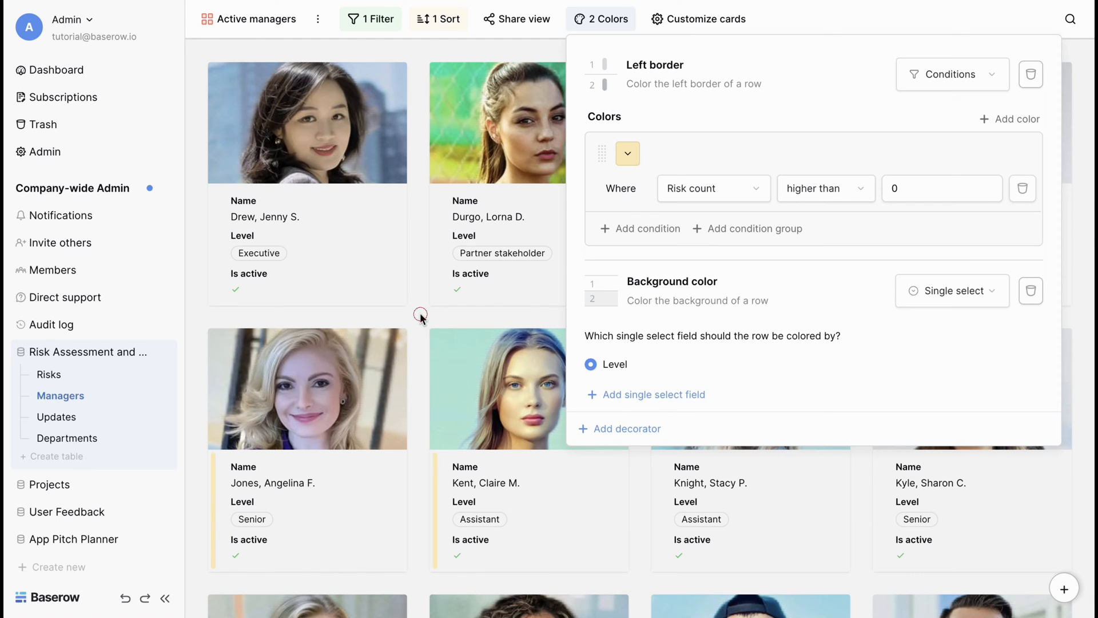
left_click(420, 316)
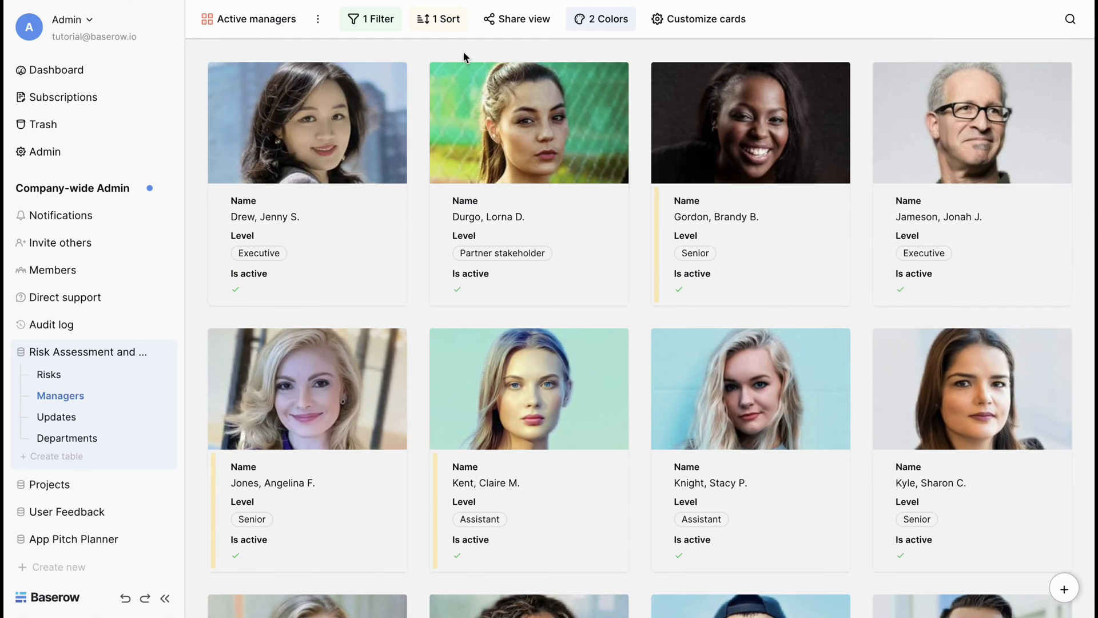
left_click(438, 19)
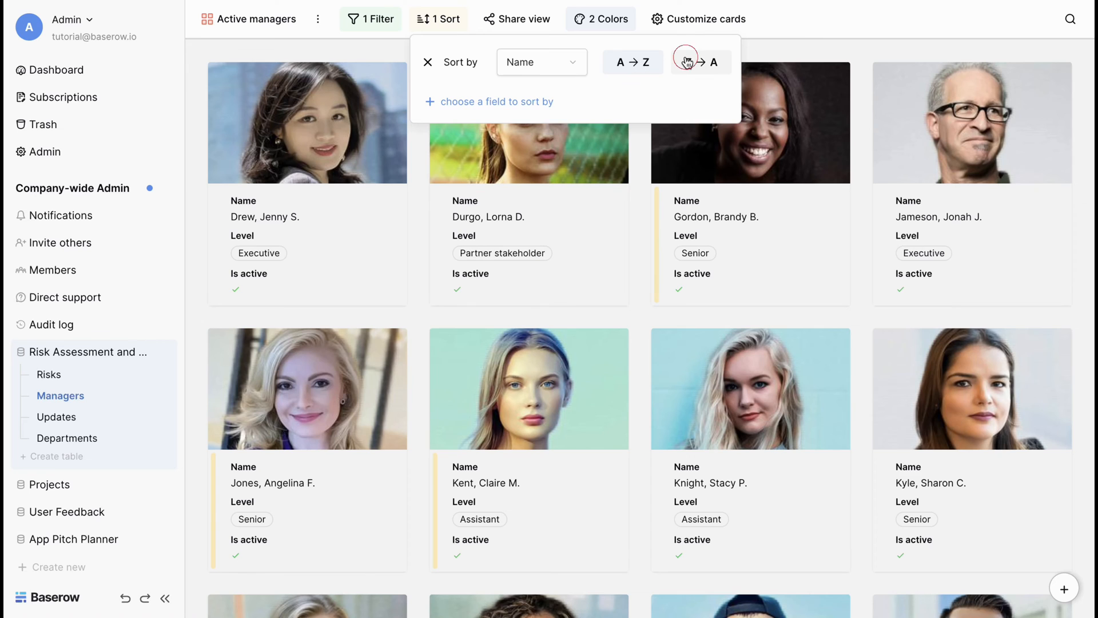
left_click(701, 62)
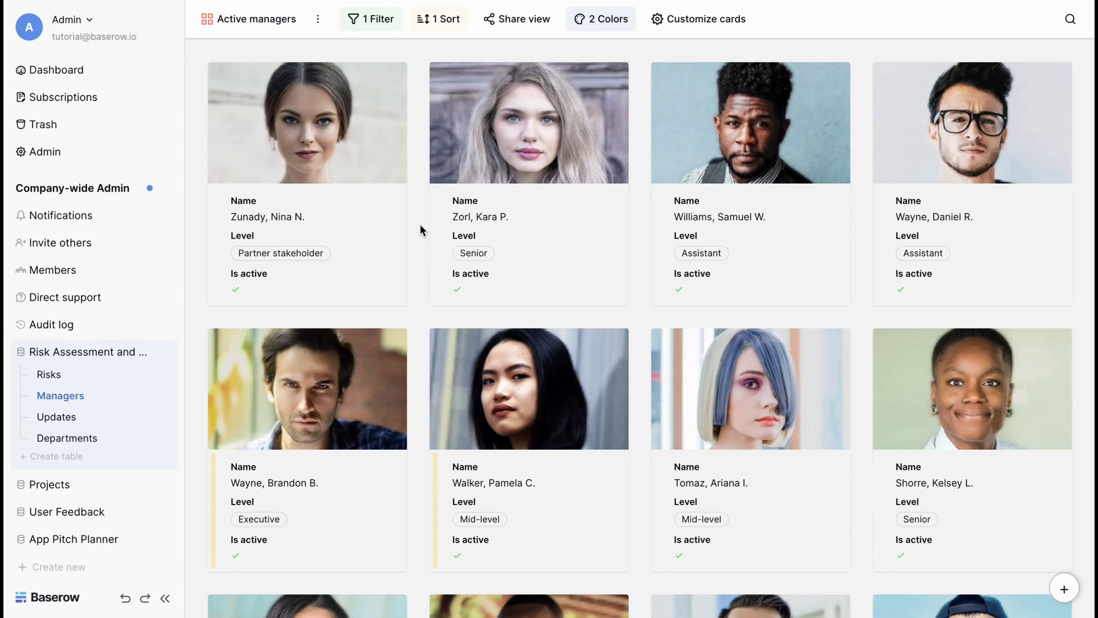
mouse_move(56, 417)
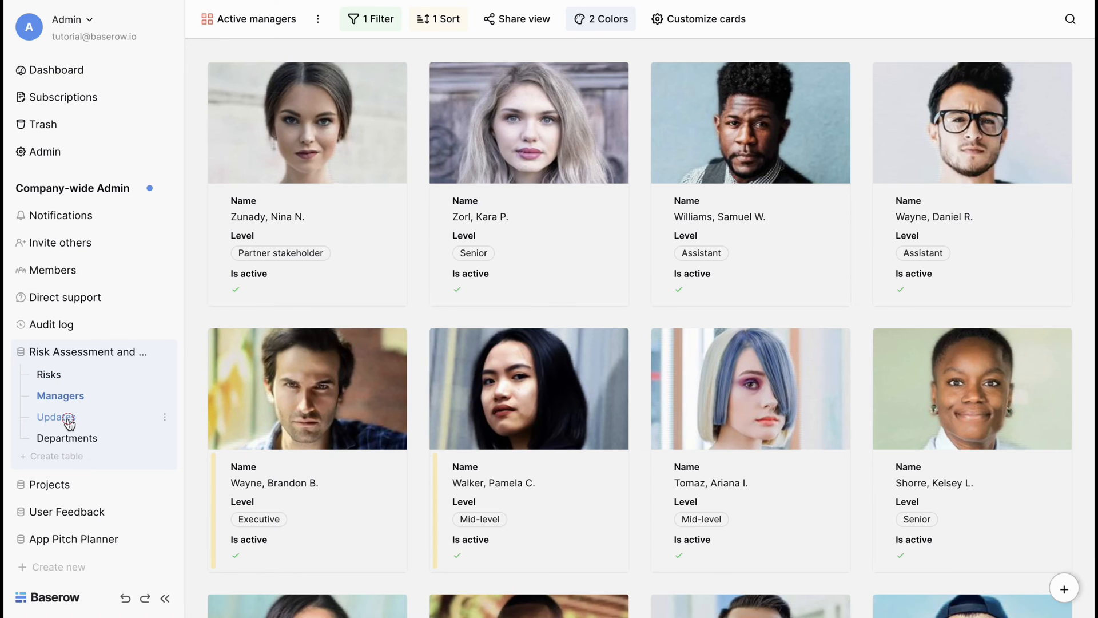
Step: Set the Updates calendar to Due Date and label entries with ID and Risk
left_click(56, 417)
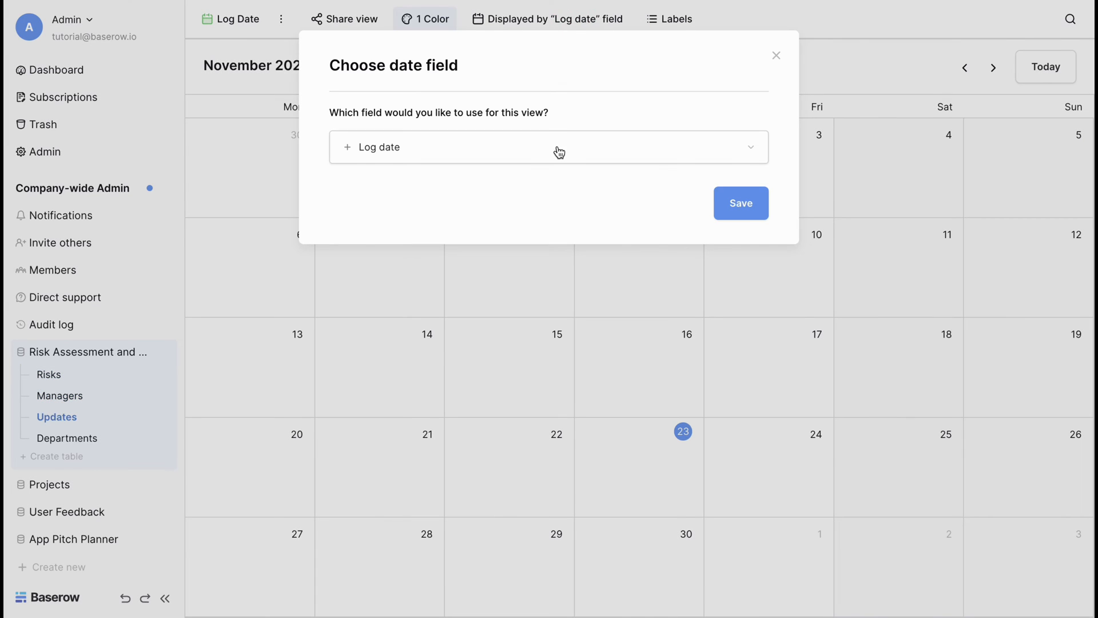
left_click(549, 148)
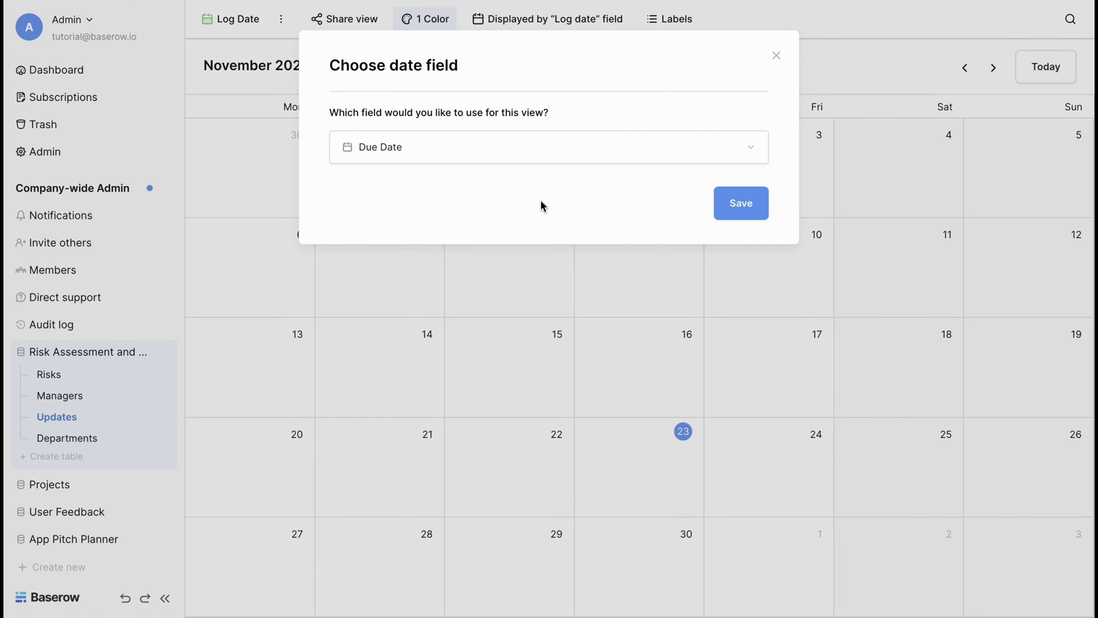
left_click(740, 203)
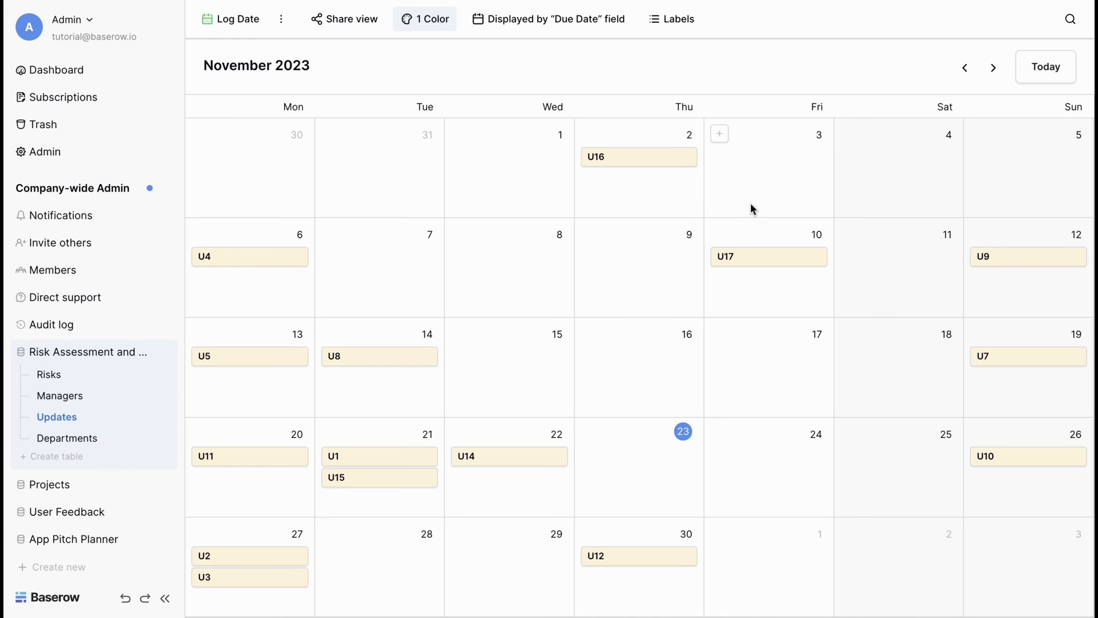
left_click(670, 19)
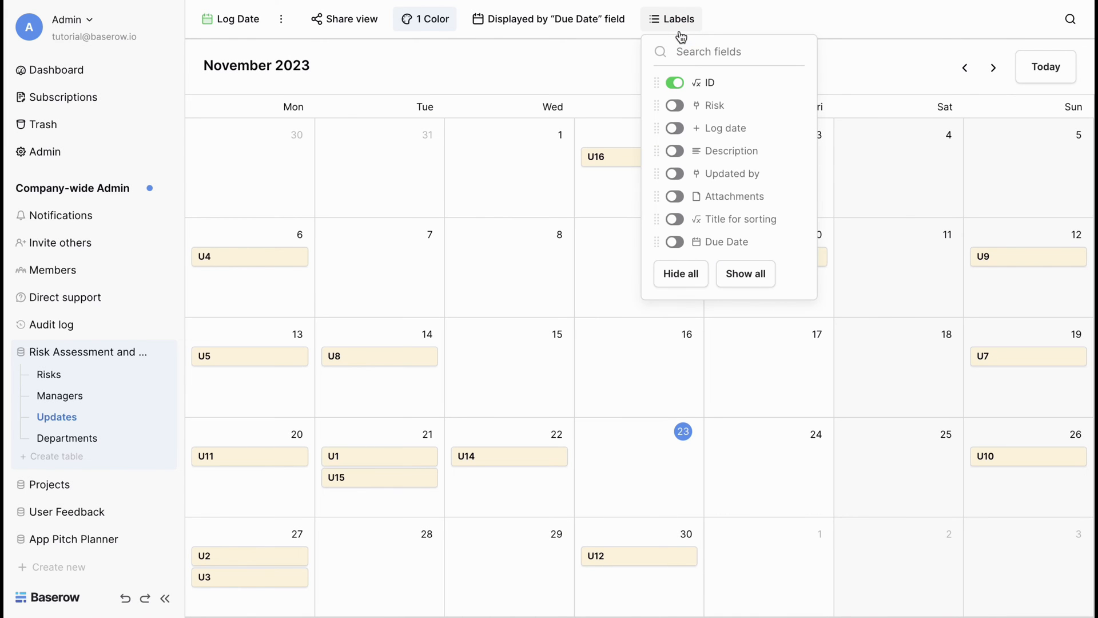
left_click(674, 105)
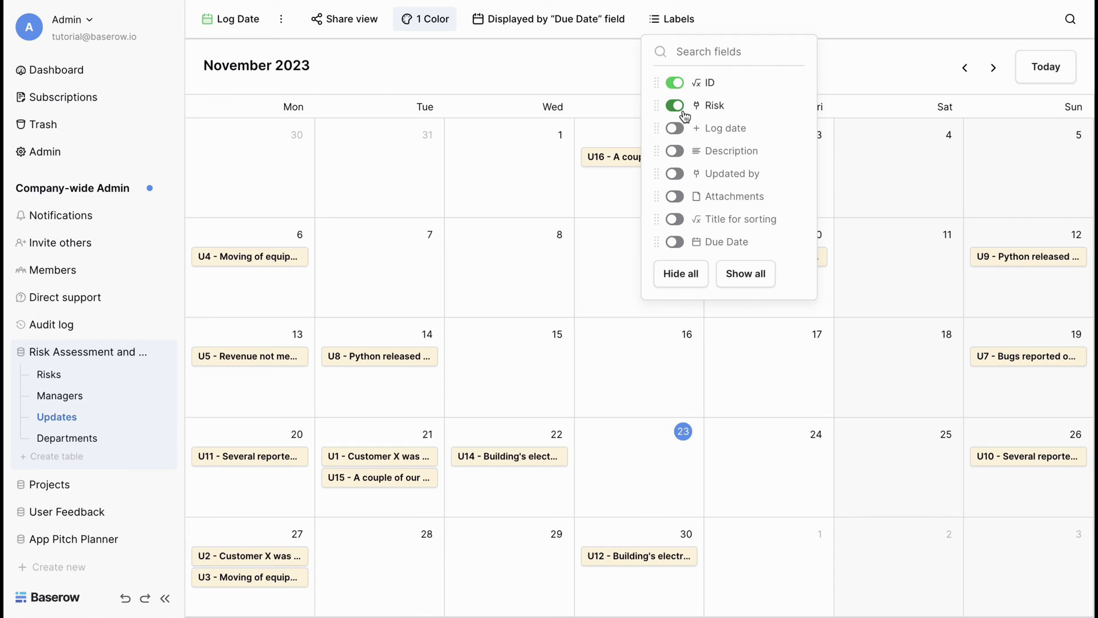
Step: Review the calendar's row colour settings, then head to the Departments table
left_click(425, 19)
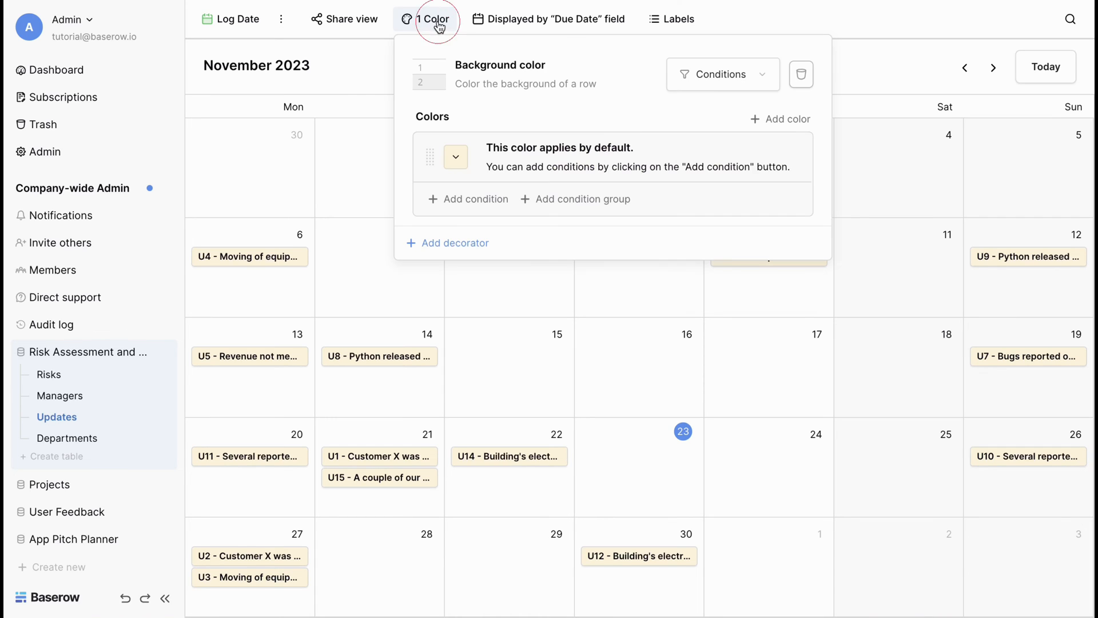
mouse_move(419, 33)
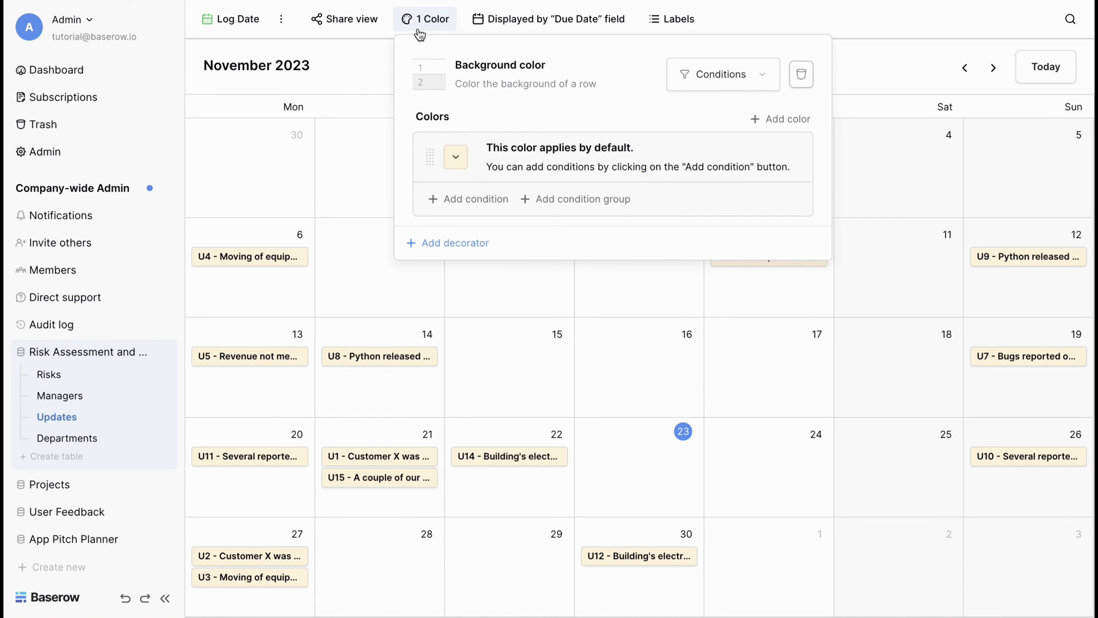
left_click(454, 243)
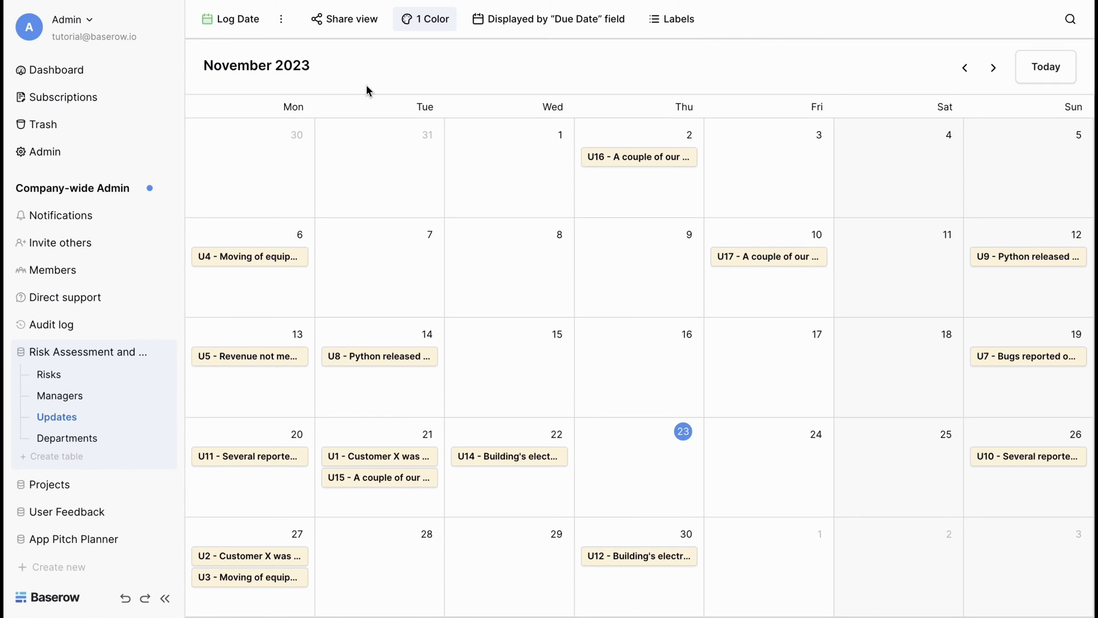
left_click(68, 437)
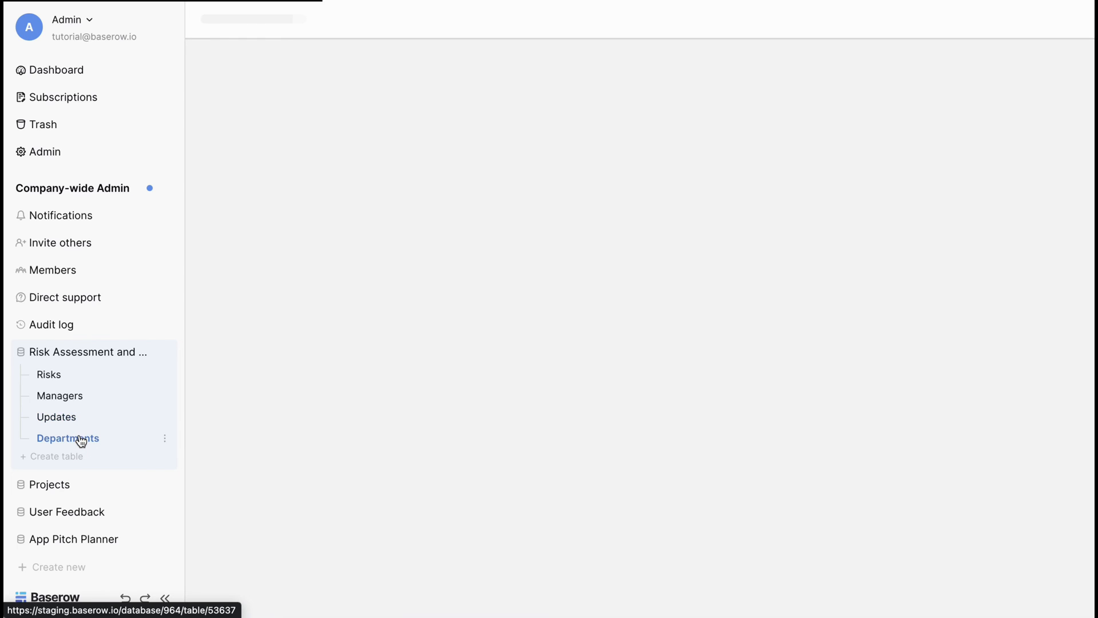
Step: Add Attachments and Due Date to the Add an update form and switch it to survey mode
left_click(56, 417)
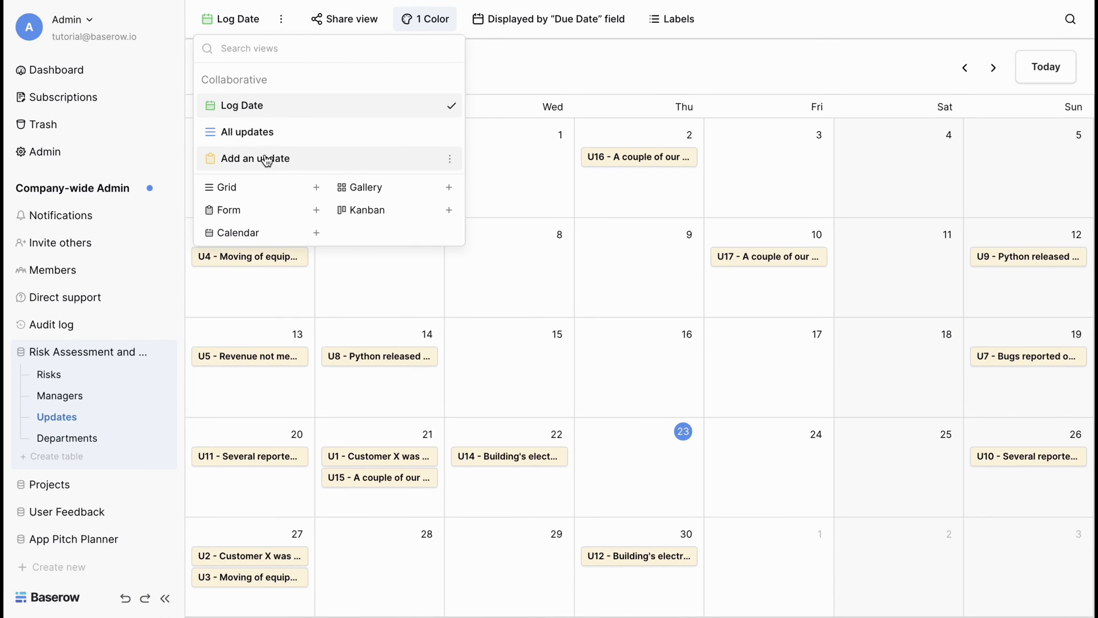
left_click(256, 158)
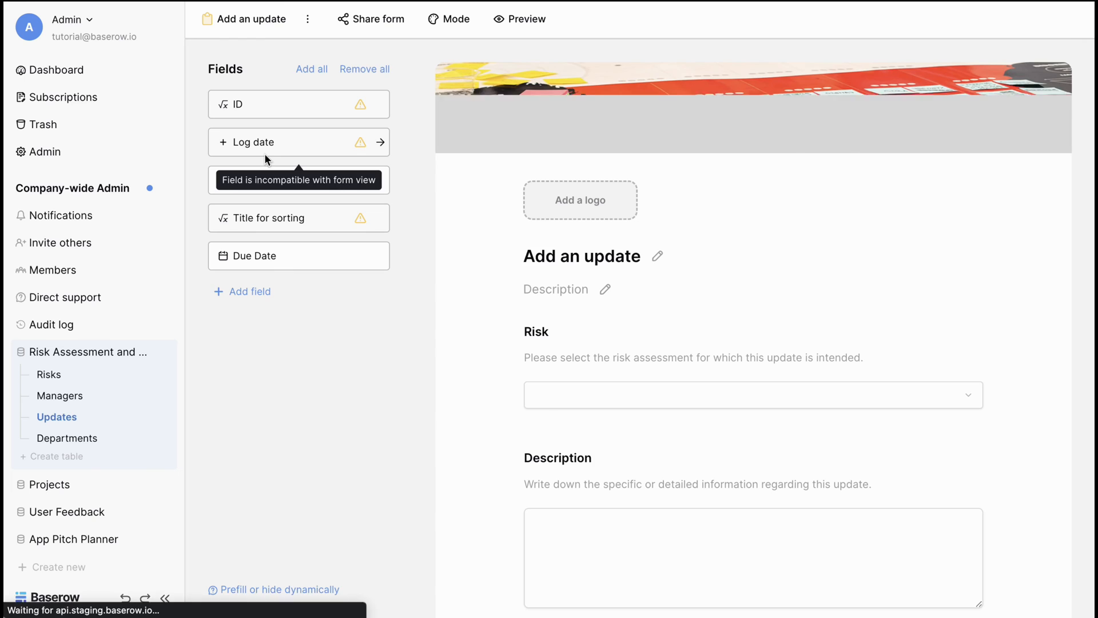
left_click(381, 142)
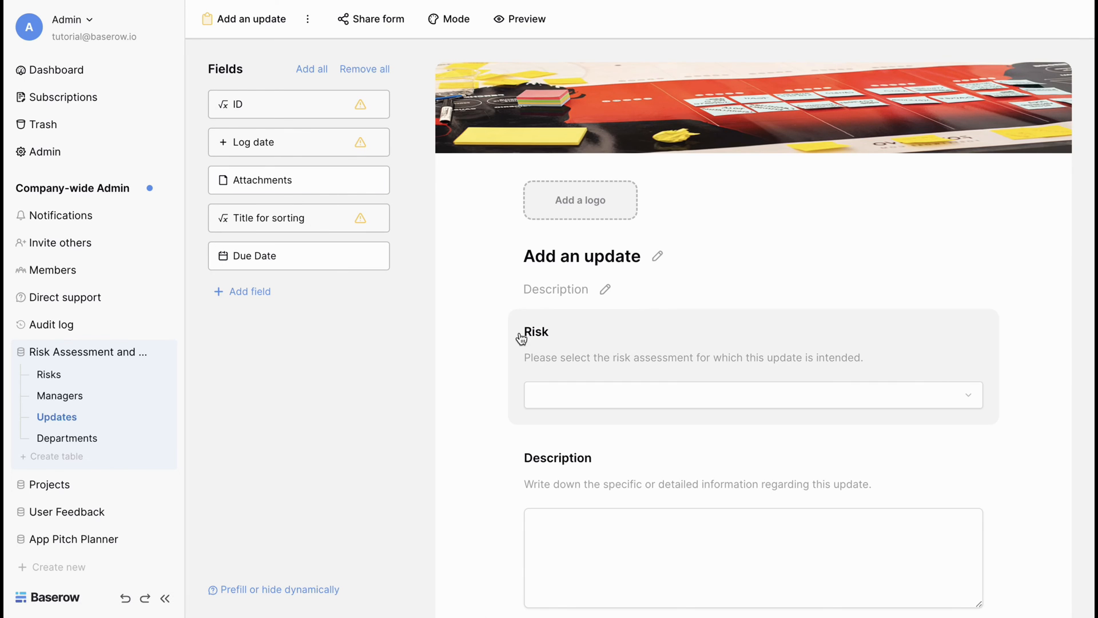
scroll("down", 3)
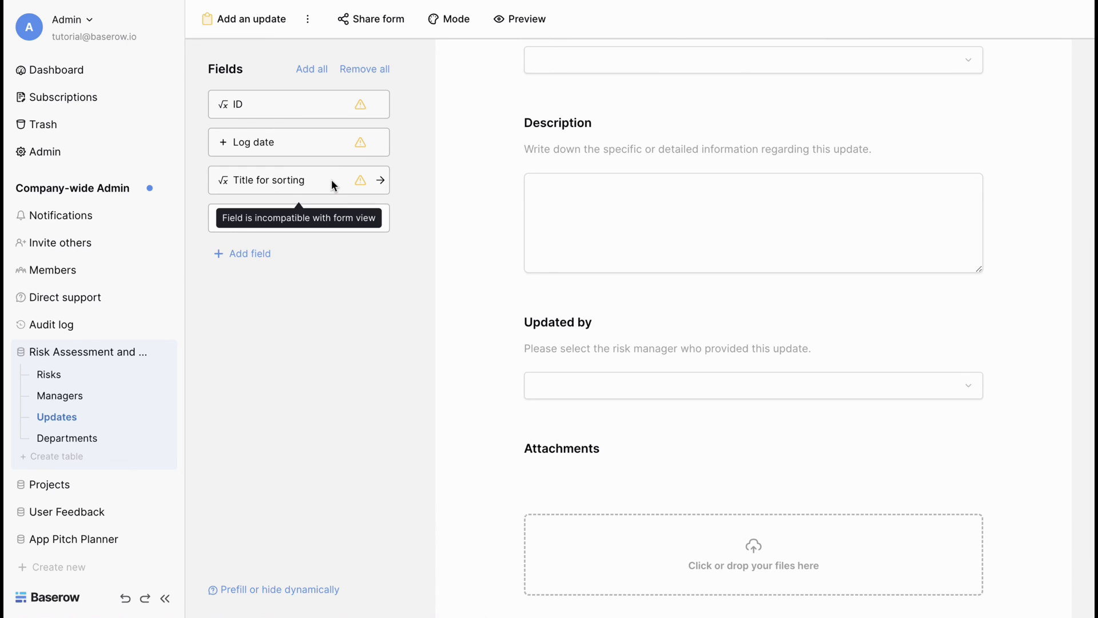
mouse_move(542, 323)
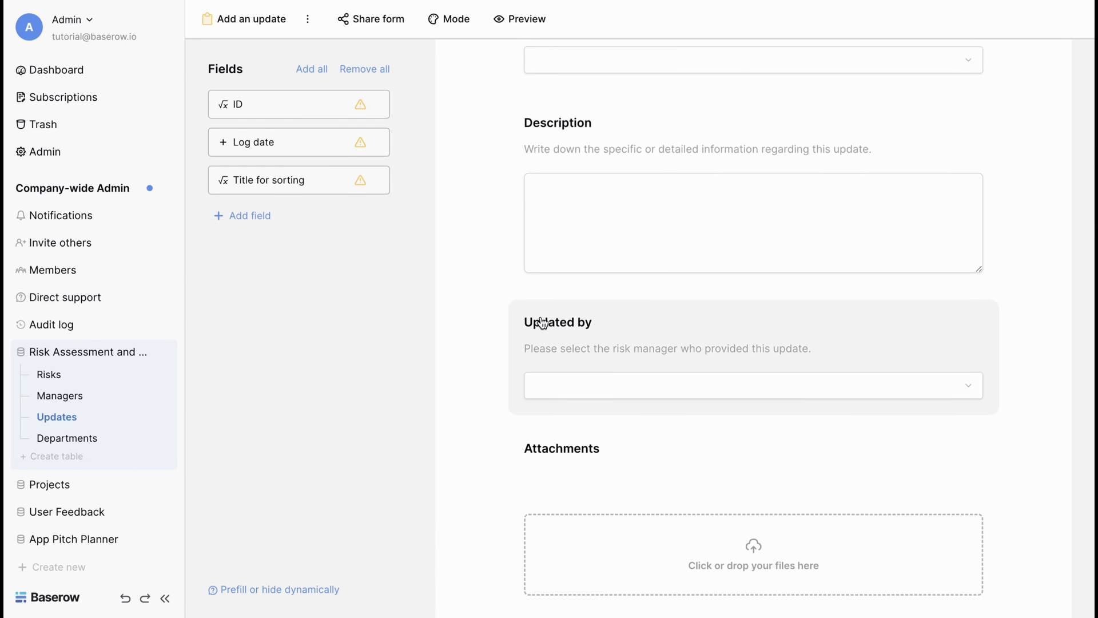
scroll("down", 3)
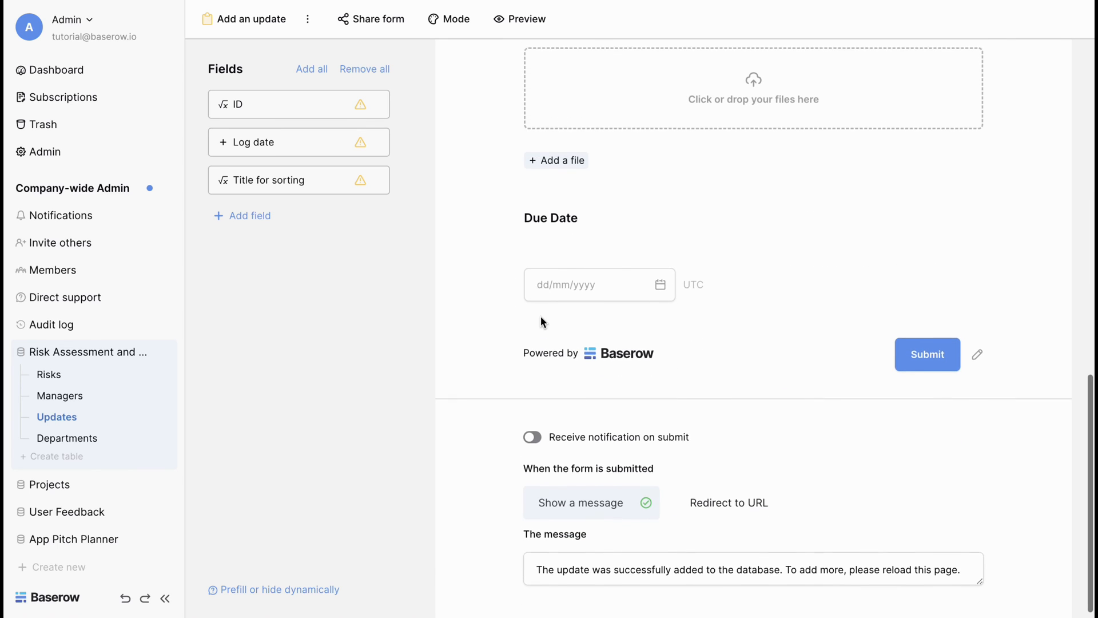
left_click(520, 19)
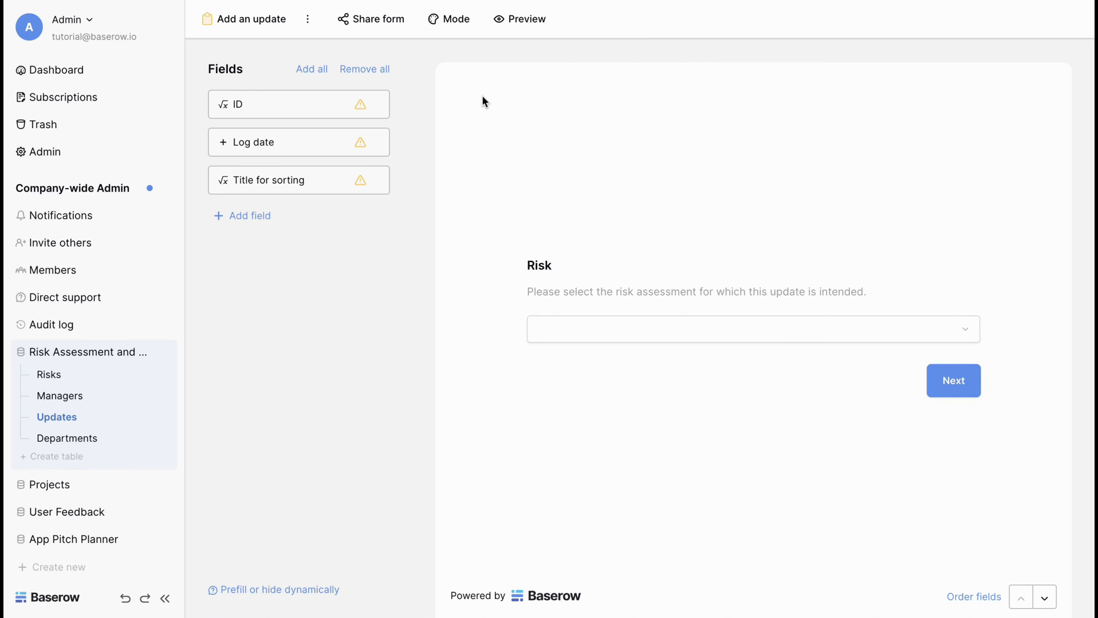
mouse_move(483, 98)
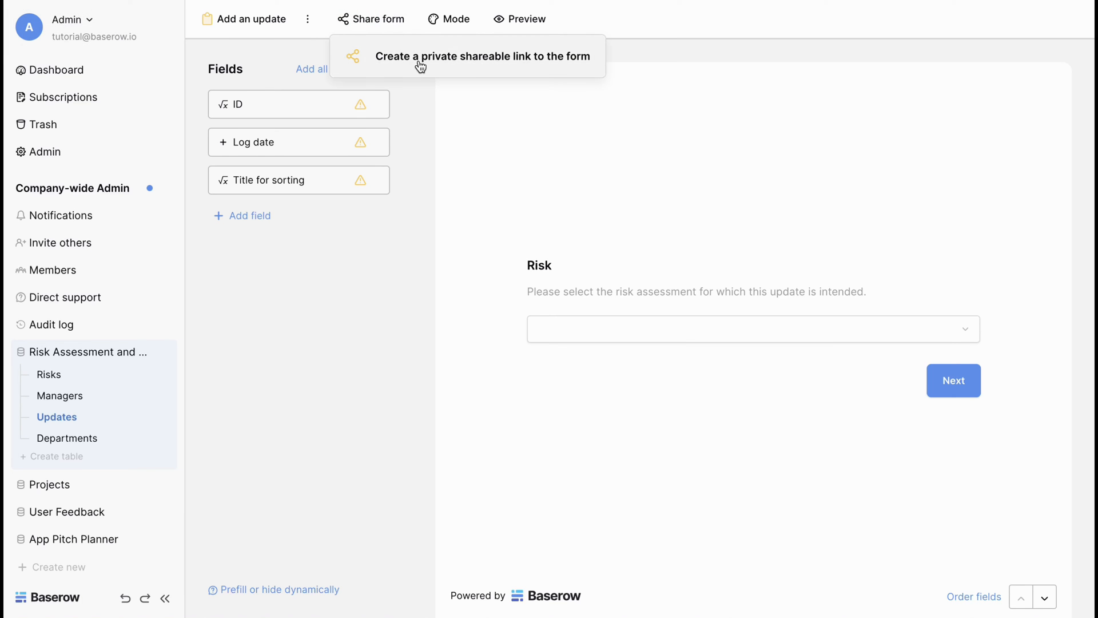
Step: Create a private shareable link for the form, then open the Departments table
left_click(482, 56)
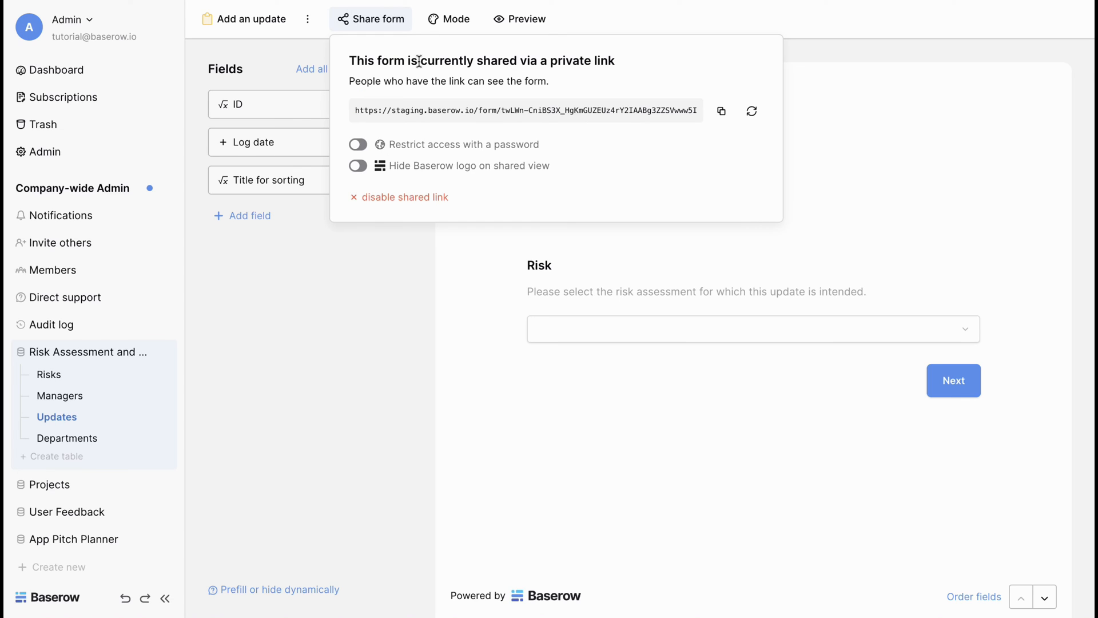
mouse_move(391, 34)
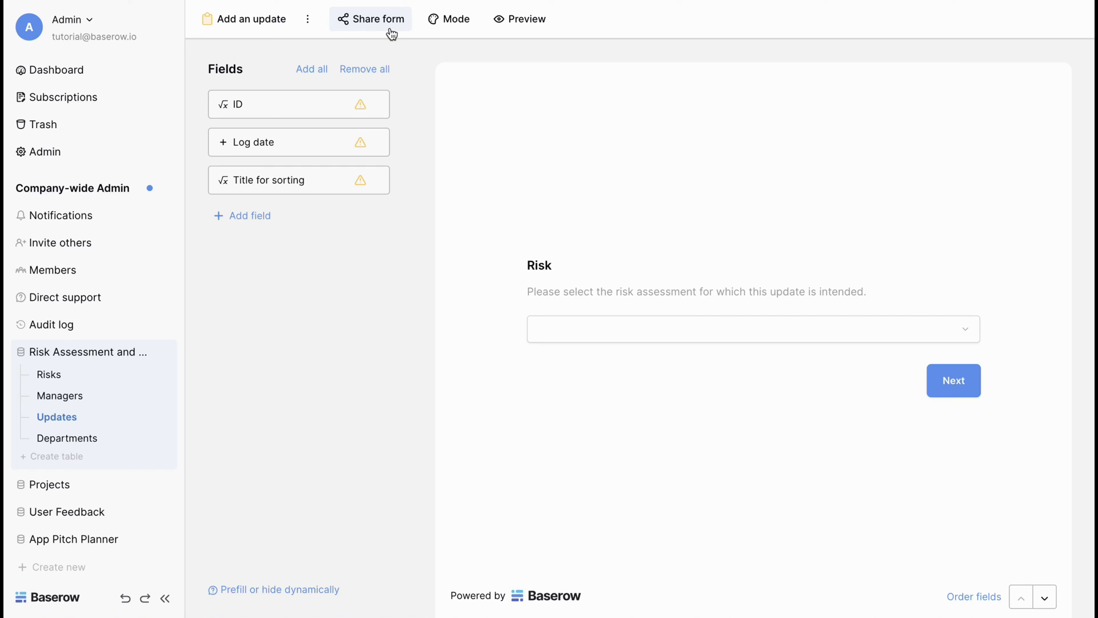
mouse_move(67, 437)
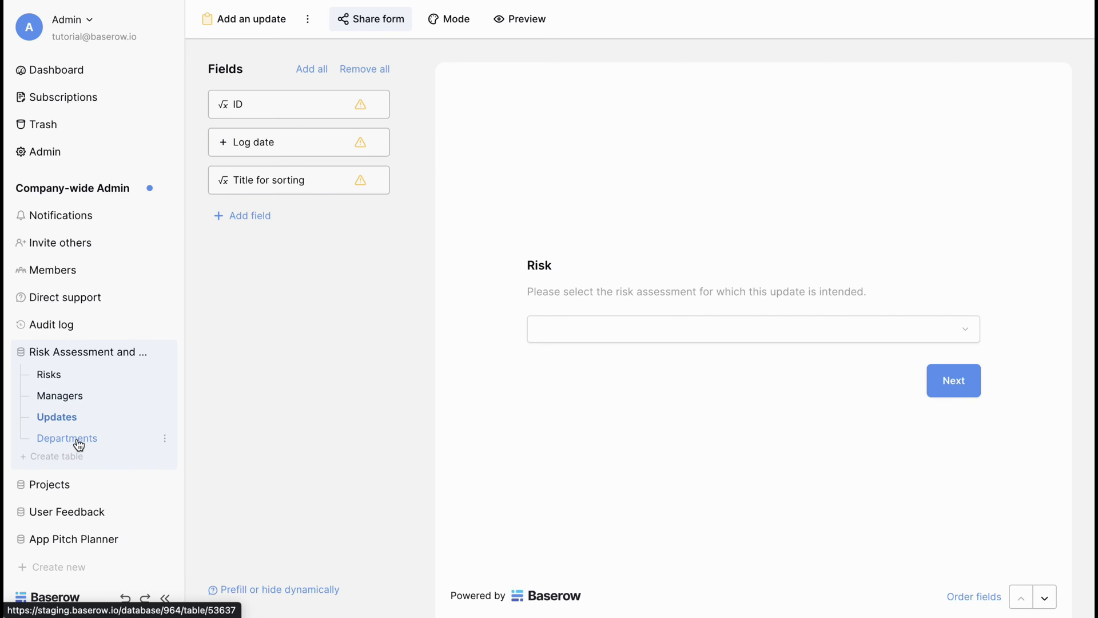
left_click(68, 438)
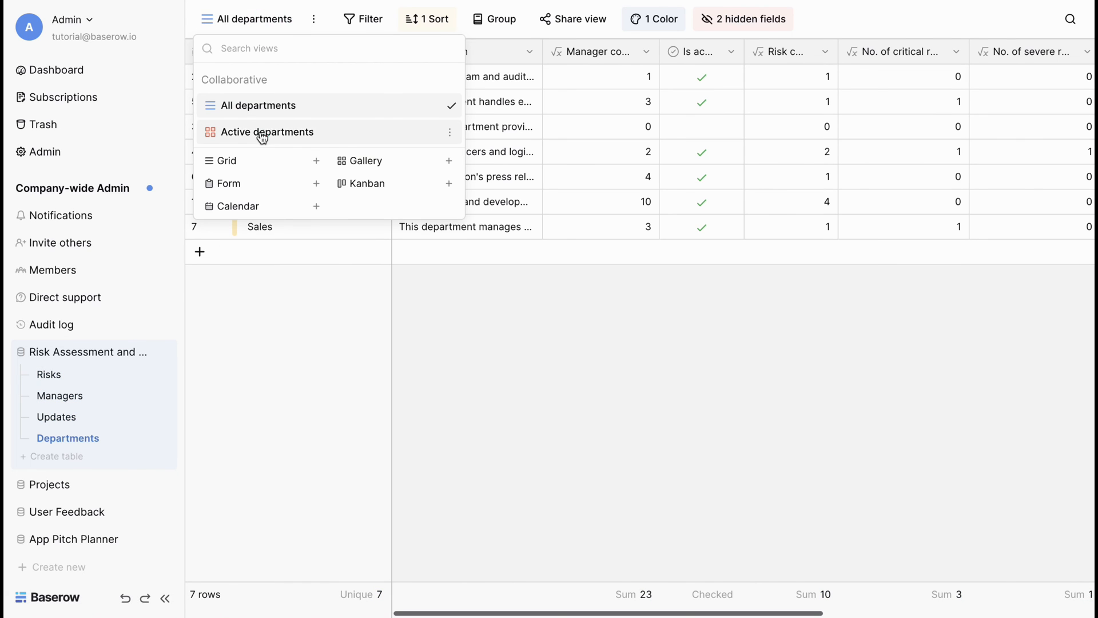
Step: Visit the Active departments gallery, then the Risks table's All risks view
left_click(268, 131)
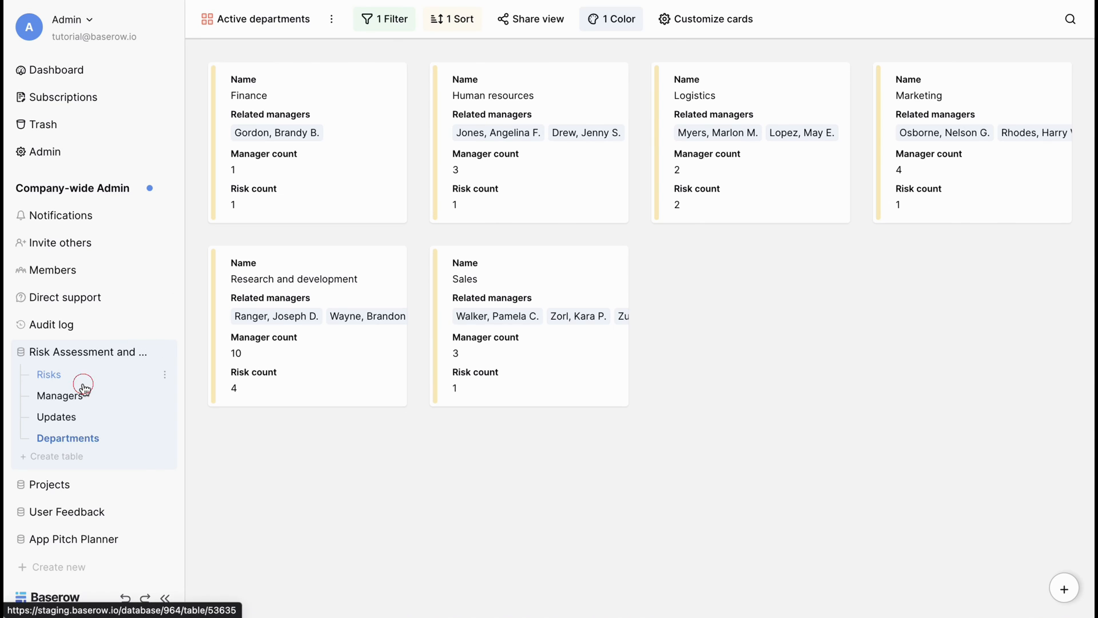
left_click(48, 375)
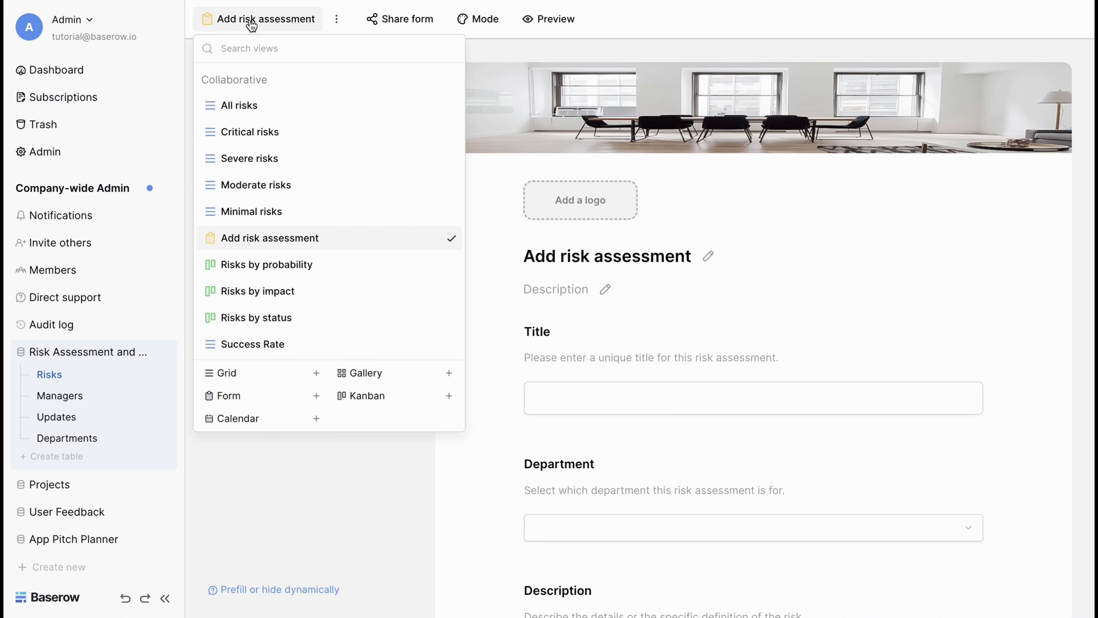
left_click(240, 106)
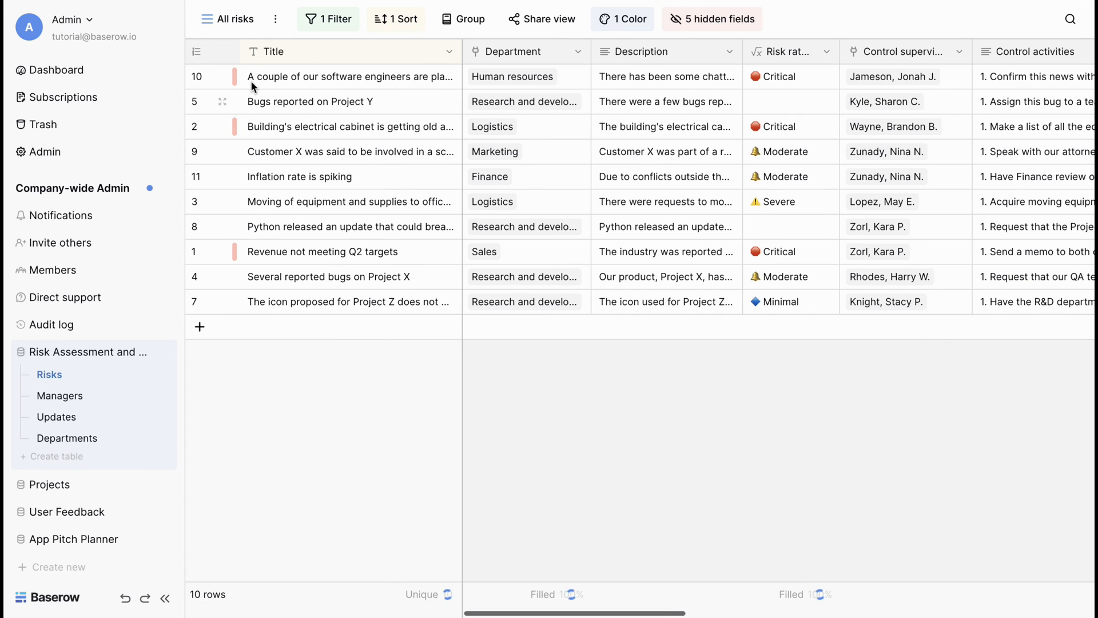
Step: Visit the Managers table's Severe risk managers view and Managers by level board
left_click(60, 395)
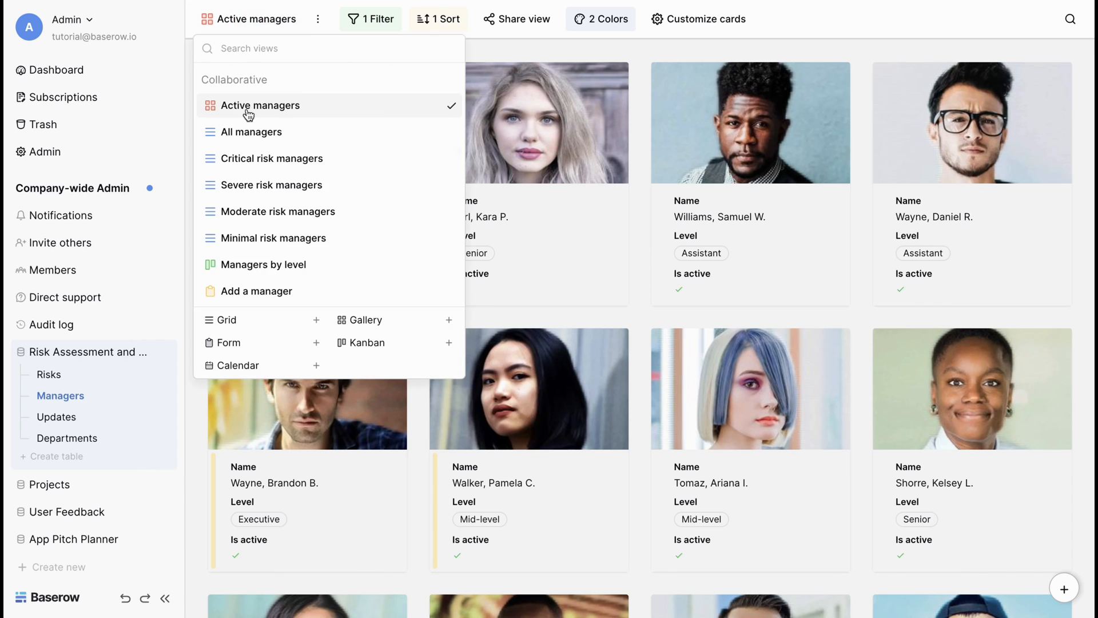
left_click(271, 185)
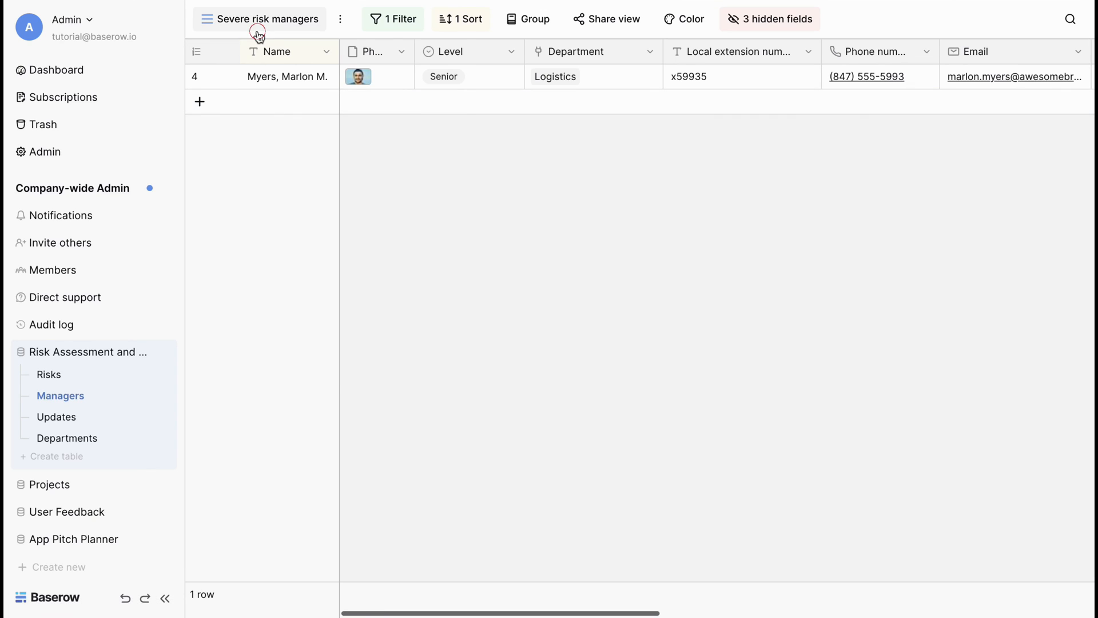
left_click(268, 18)
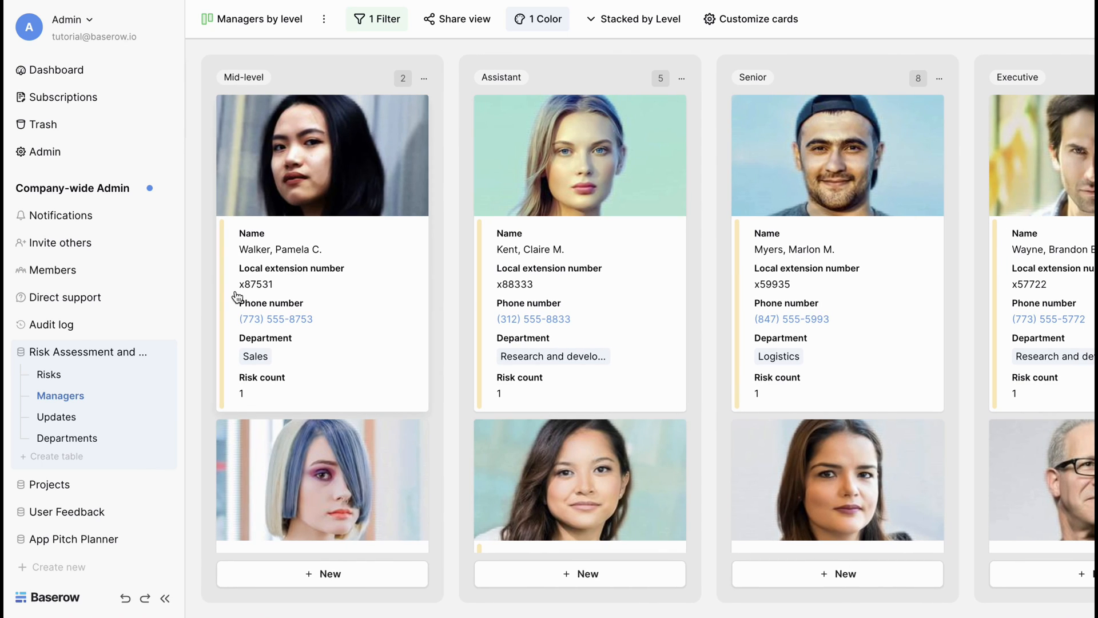
Step: Return to the Updates table's Add an update form and show its views list
left_click(56, 417)
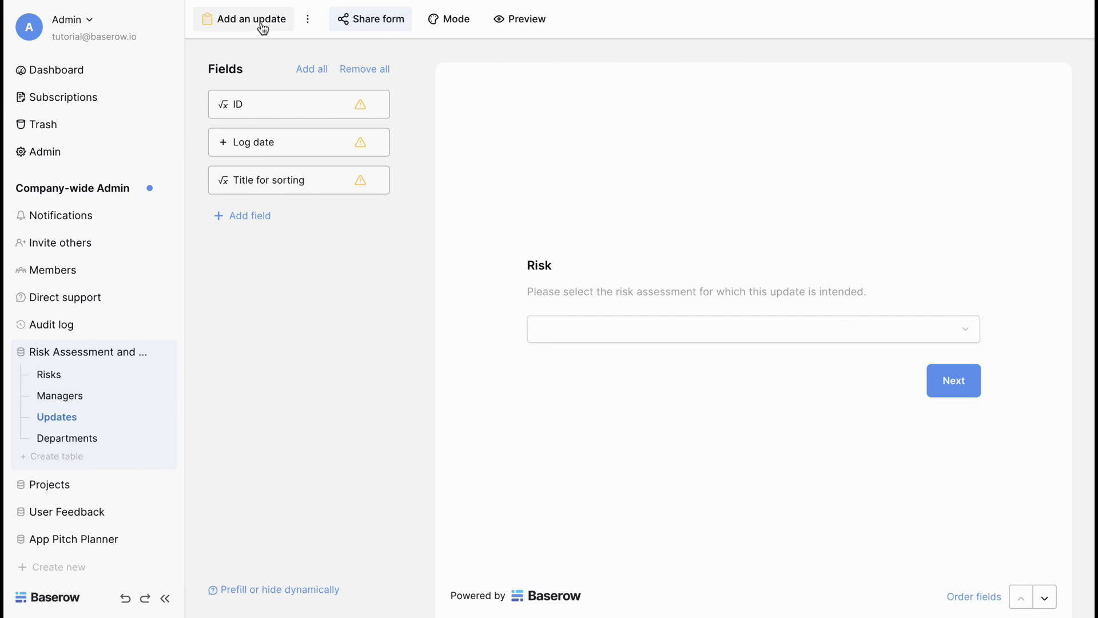
left_click(253, 19)
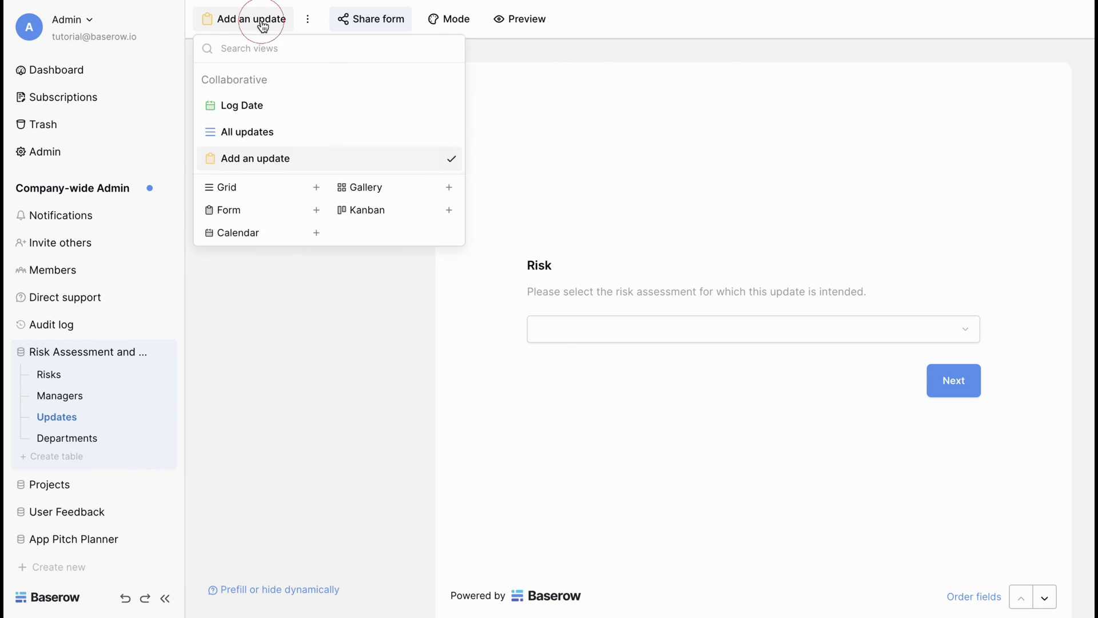